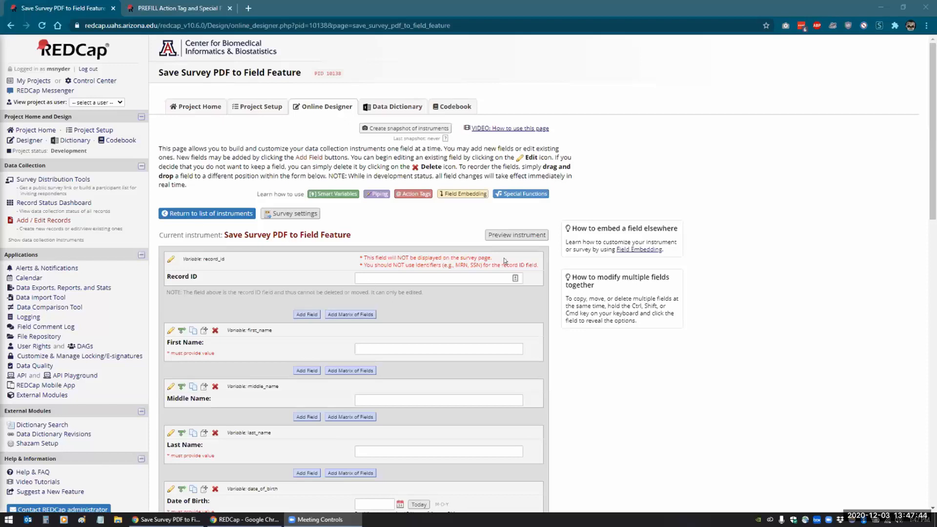
Try the formula round([weight]/(([height])^(2))*703), 1) in fail_age's branching logic.
scroll(down, 3)
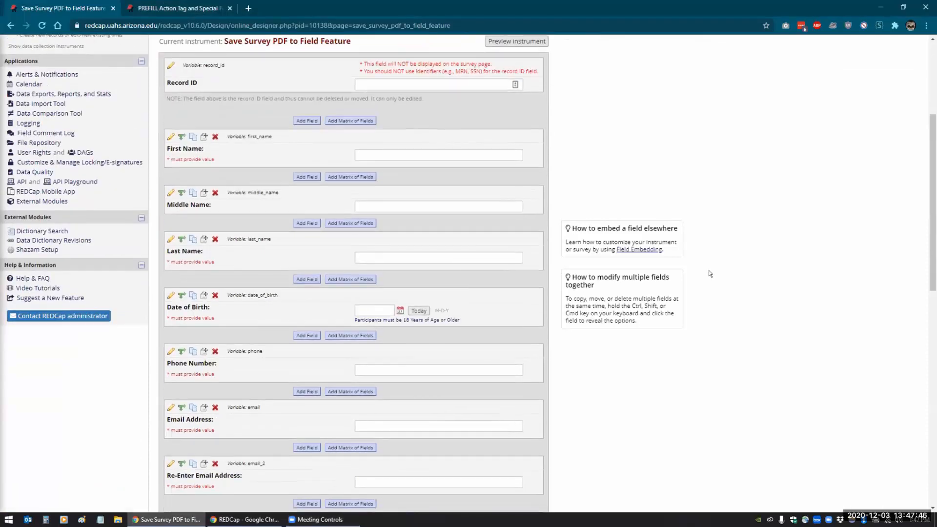
scroll(down, 3)
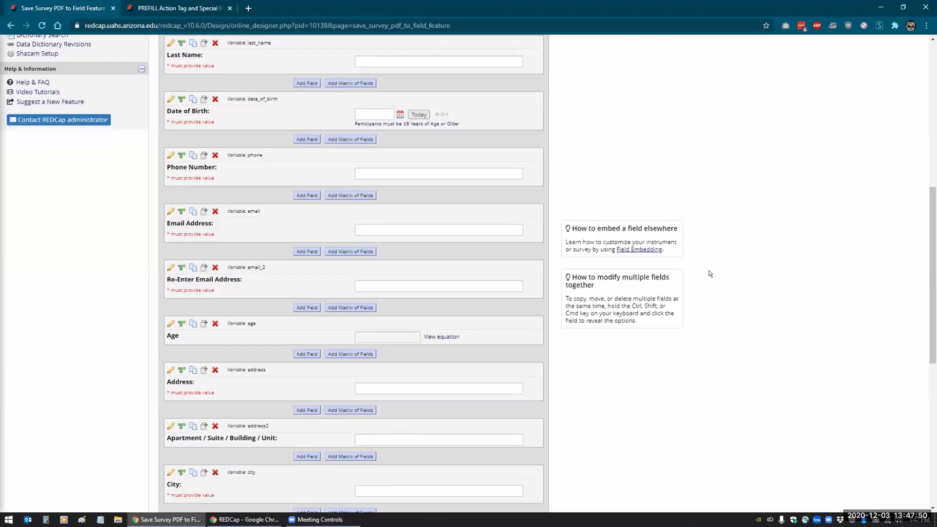
mouse_move(617, 194)
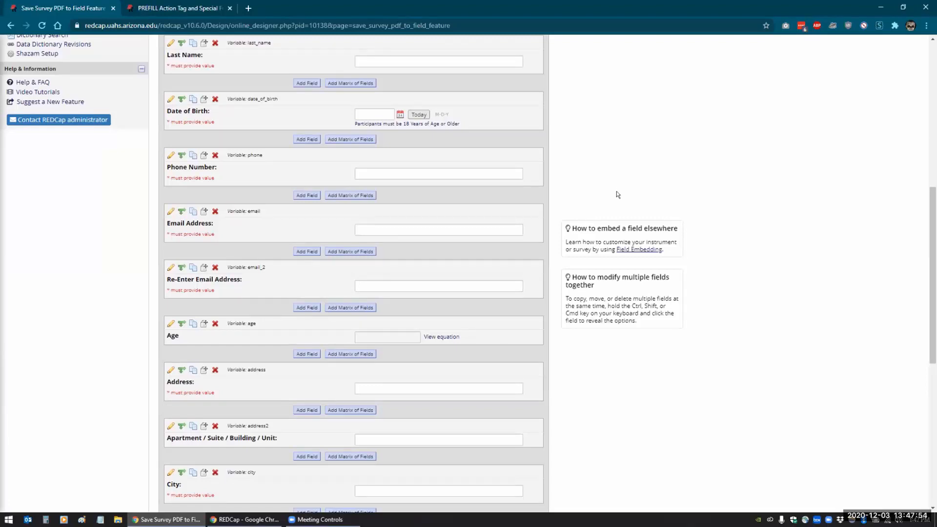
mouse_move(77, 298)
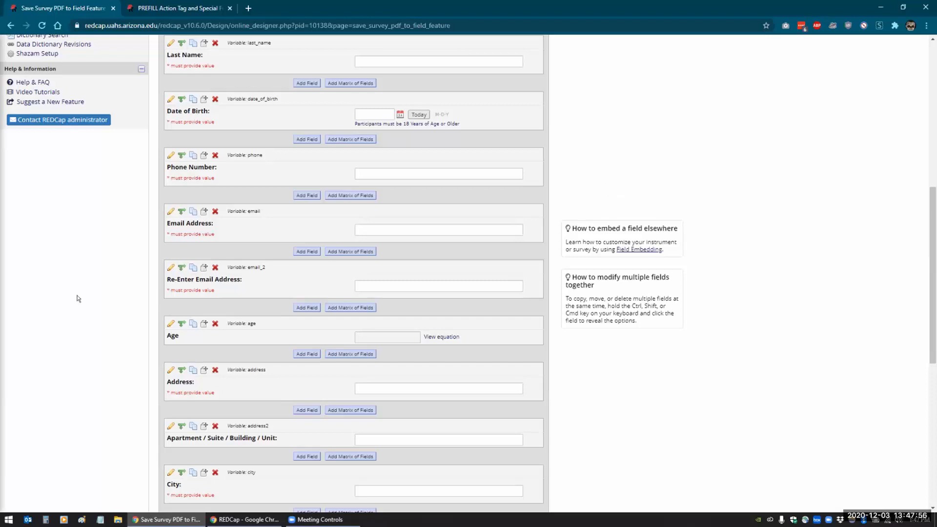
scroll(down, 3)
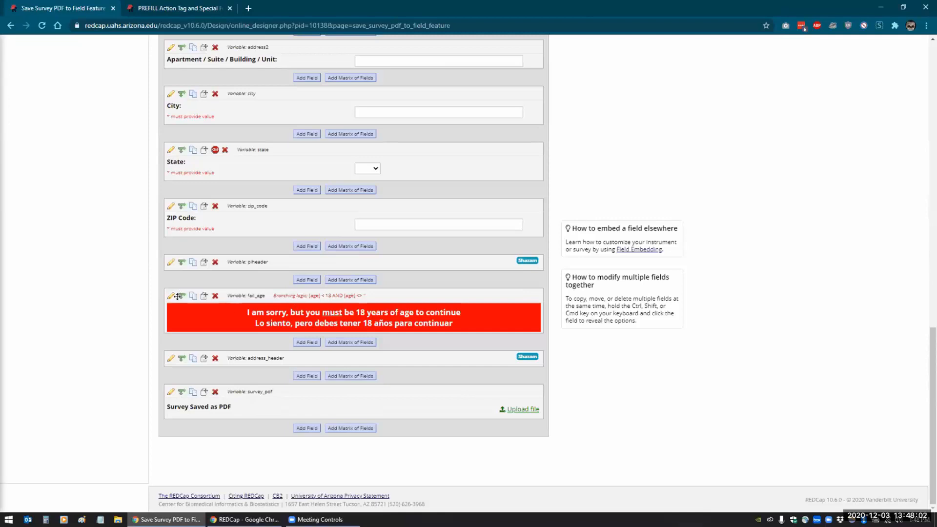
click(181, 296)
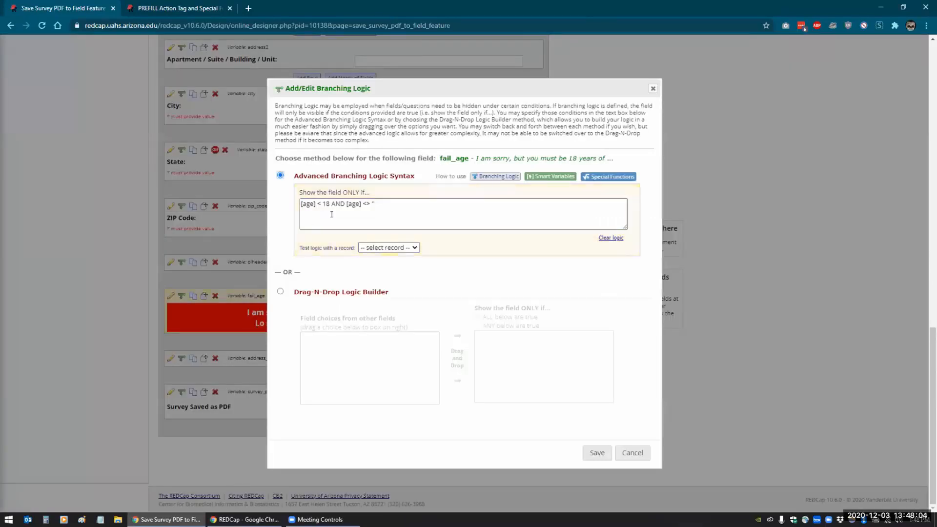
mouse_move(390, 211)
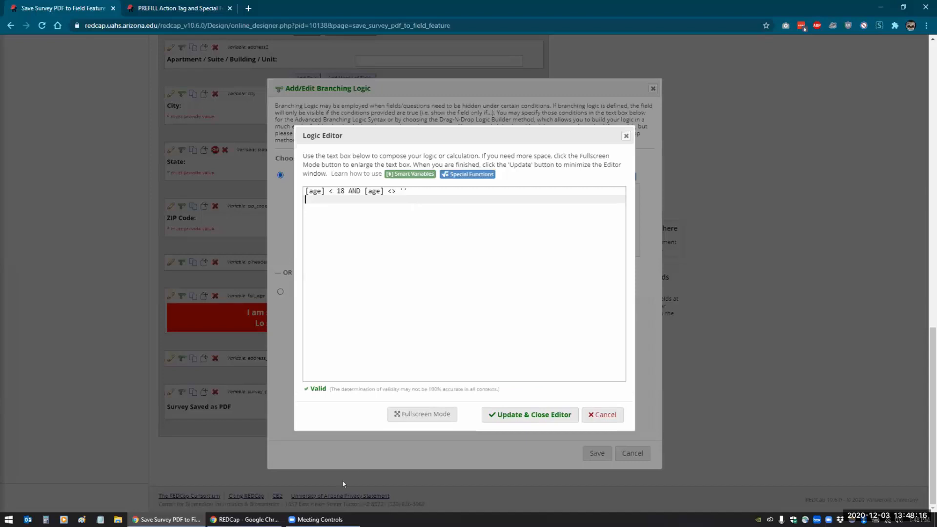
click(470, 174)
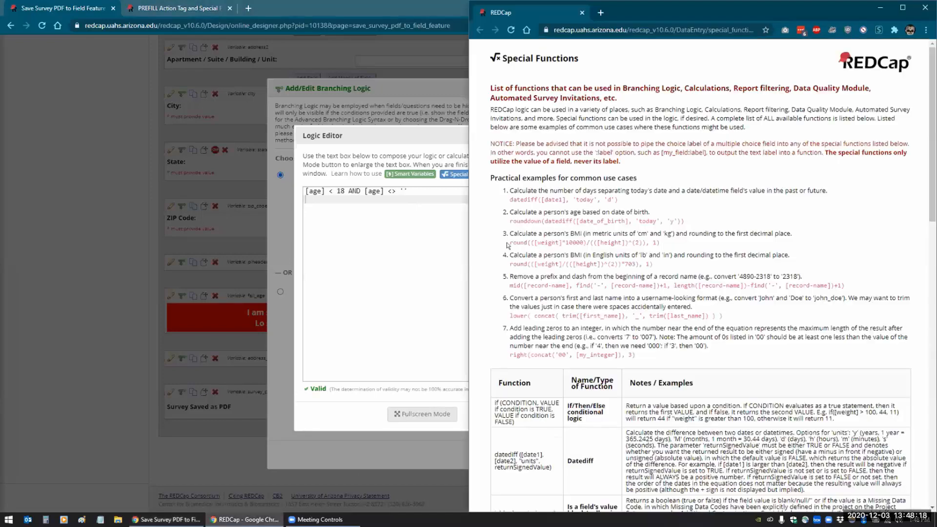
mouse_move(506, 261)
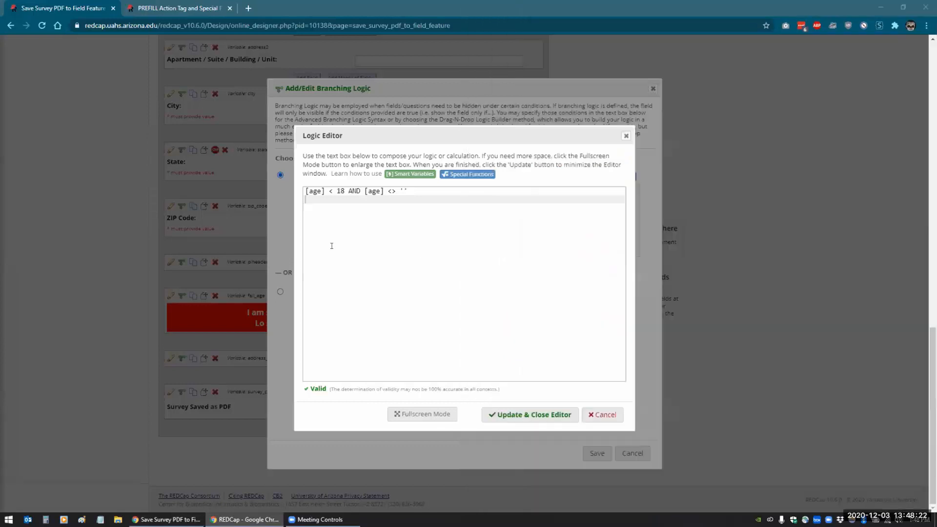
text(round([weight]/(([height])^(2))*703), 1))
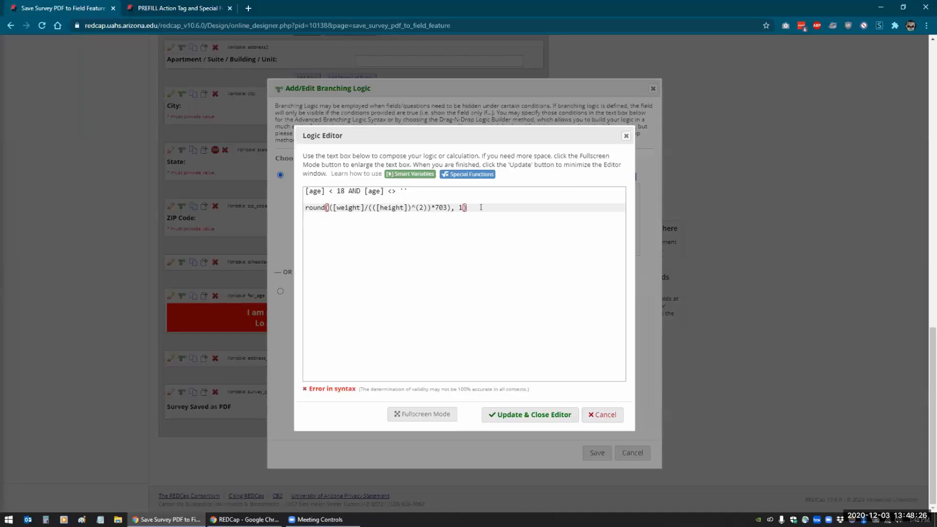
mouse_move(449, 216)
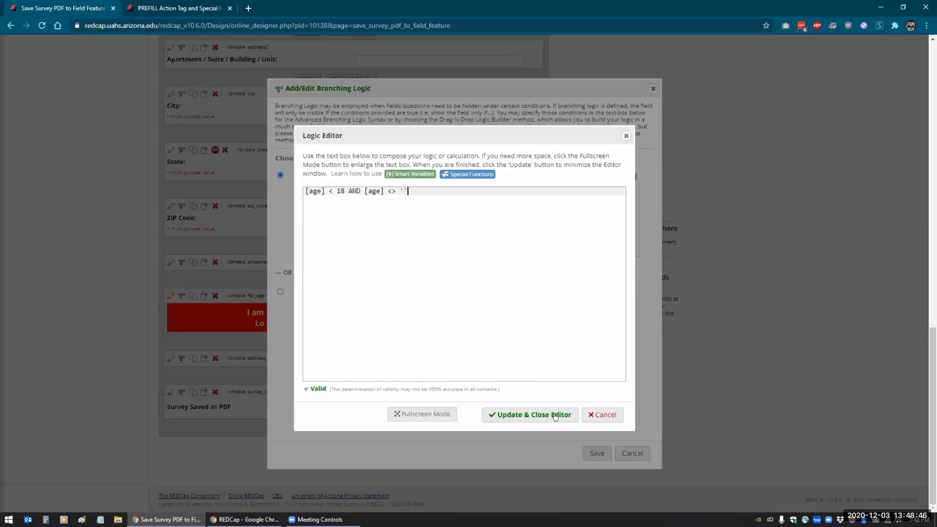
mouse_move(605, 414)
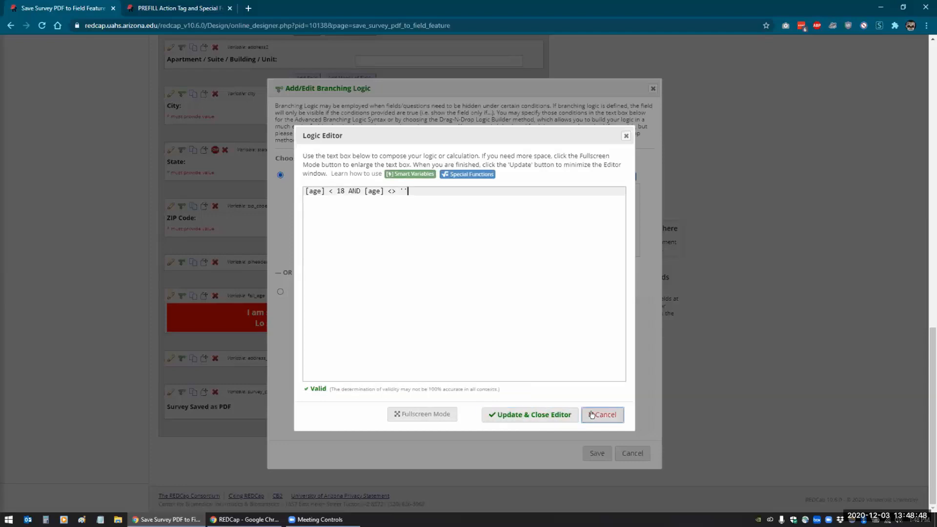
Discard that branching logic and start calculated field 'test' with its equation in the Logic Editor.
click(530, 415)
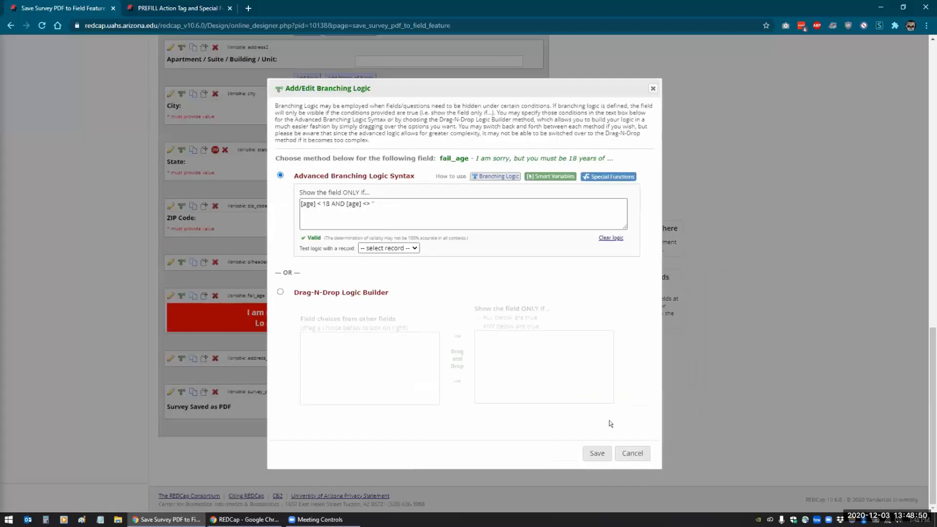
click(596, 453)
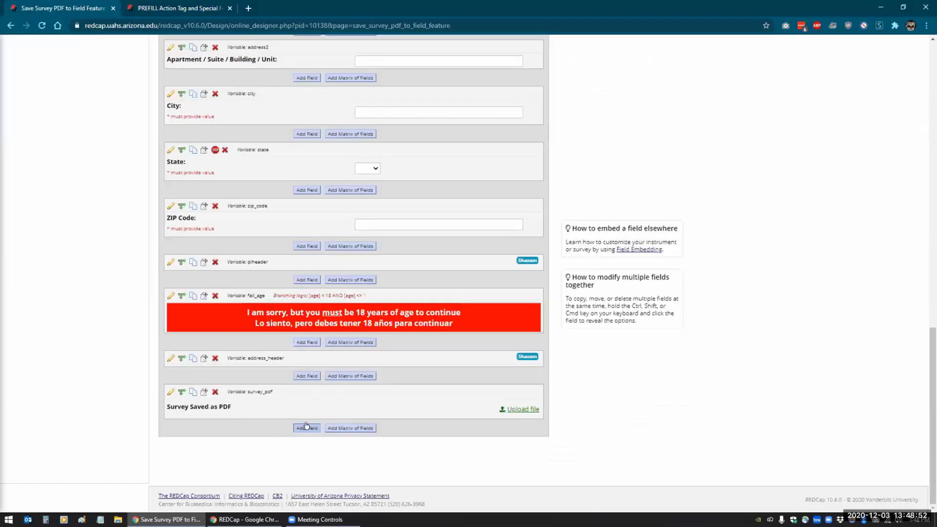
click(306, 428)
text(te)
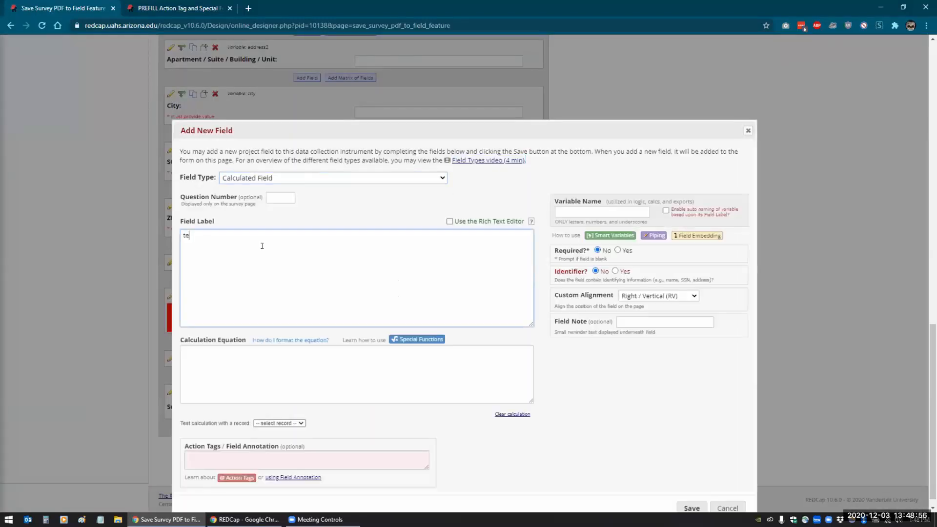
click(356, 374)
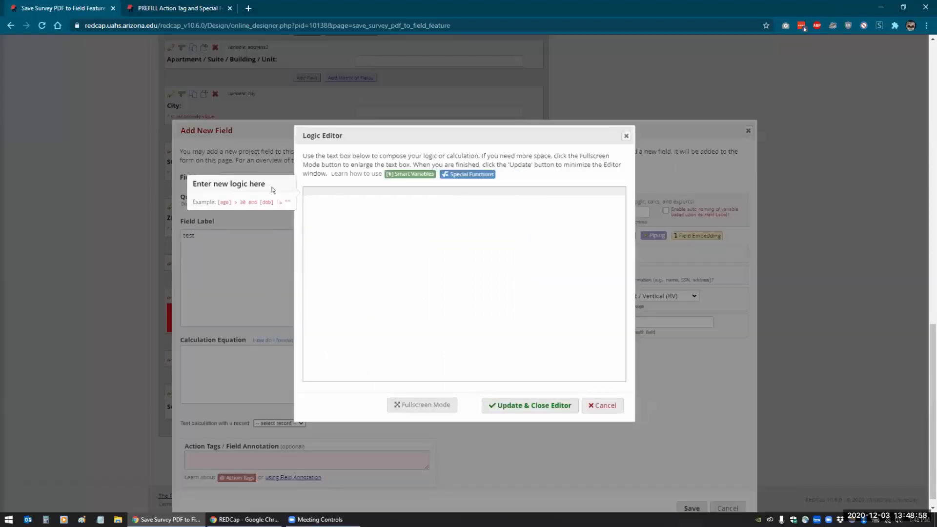
mouse_move(349, 198)
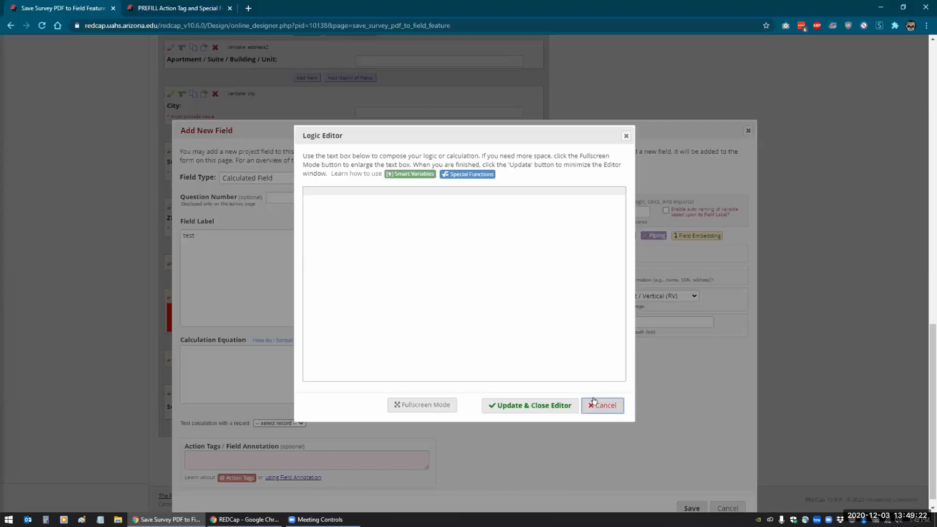
mouse_move(421, 405)
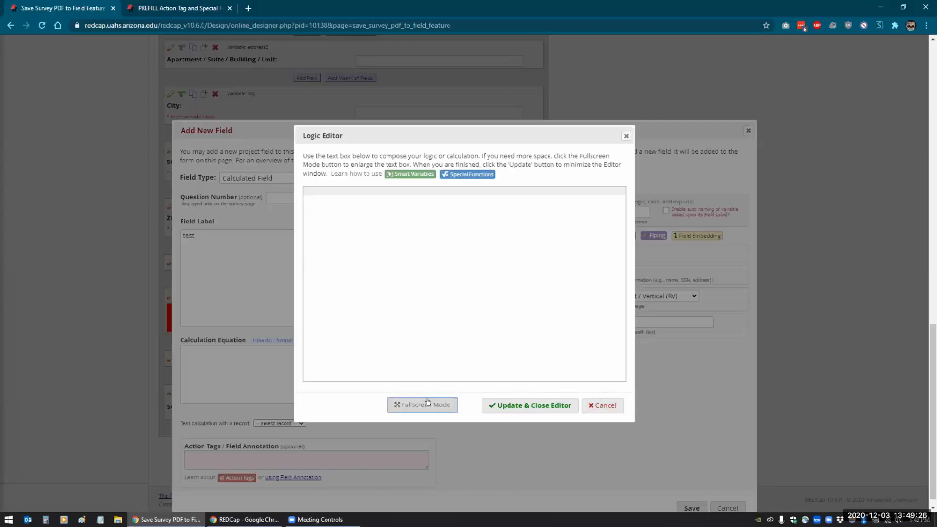
Expand the empty calculation Logic Editor to full-screen mode.
click(421, 405)
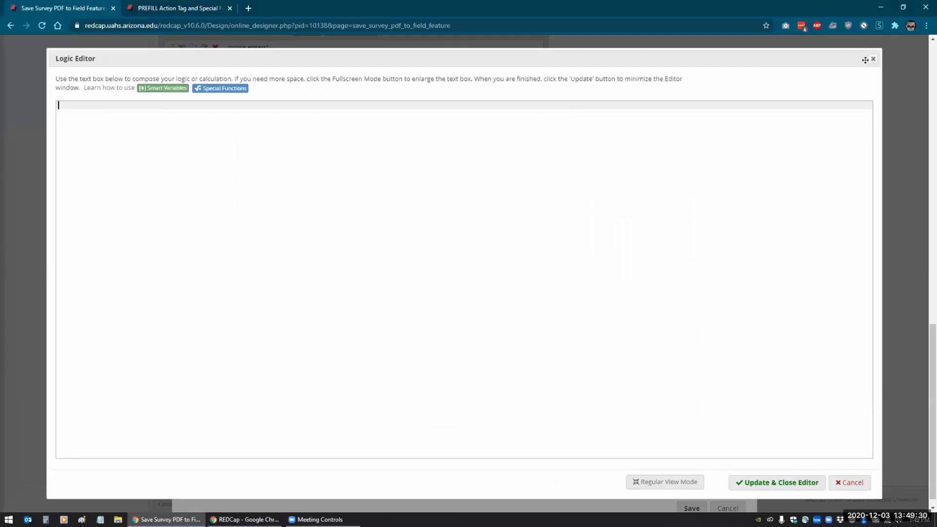
mouse_move(873, 58)
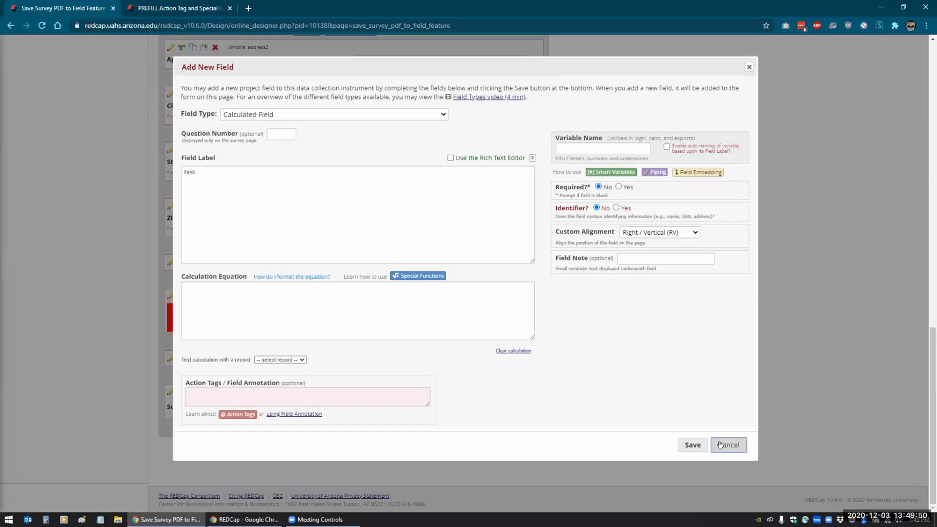
Cancel the new test field, duplicate the browser tab, and go to Control Center.
click(728, 445)
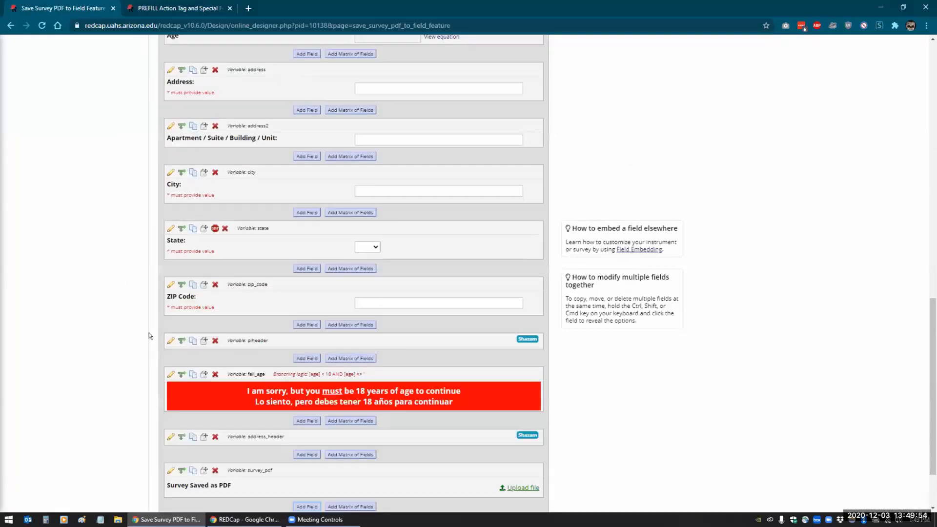
scroll(up, 3)
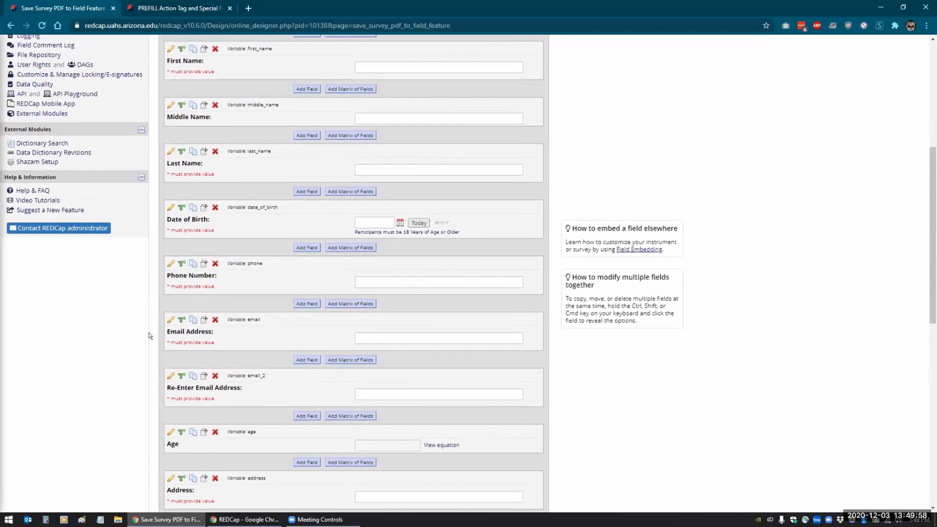
scroll(up, 3)
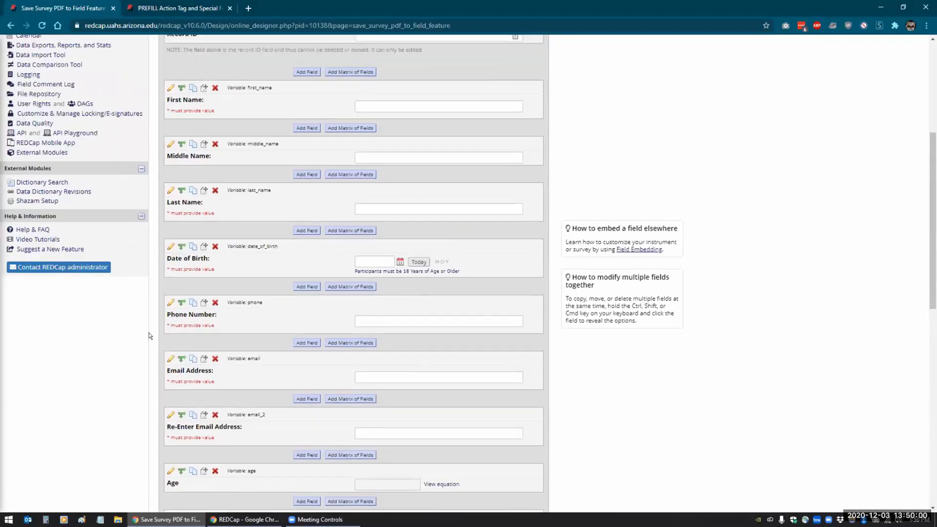
right_click(56, 8)
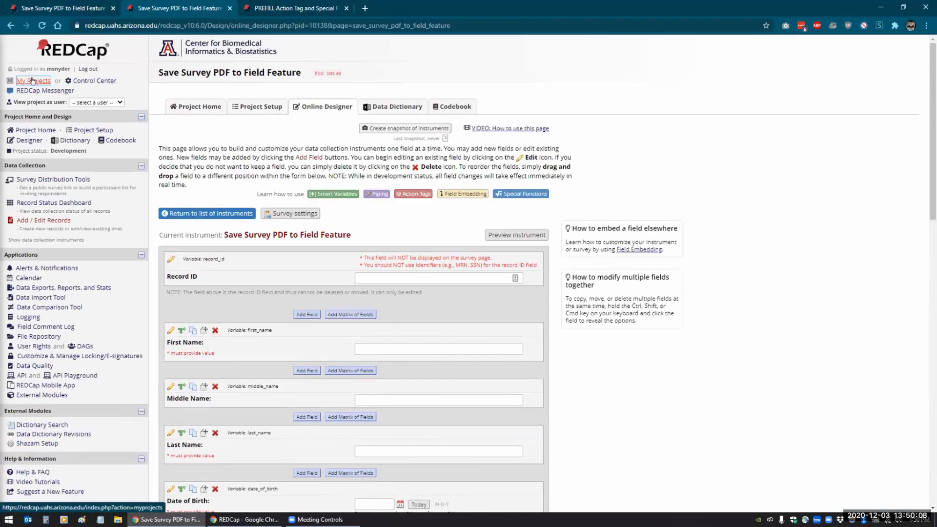
click(93, 80)
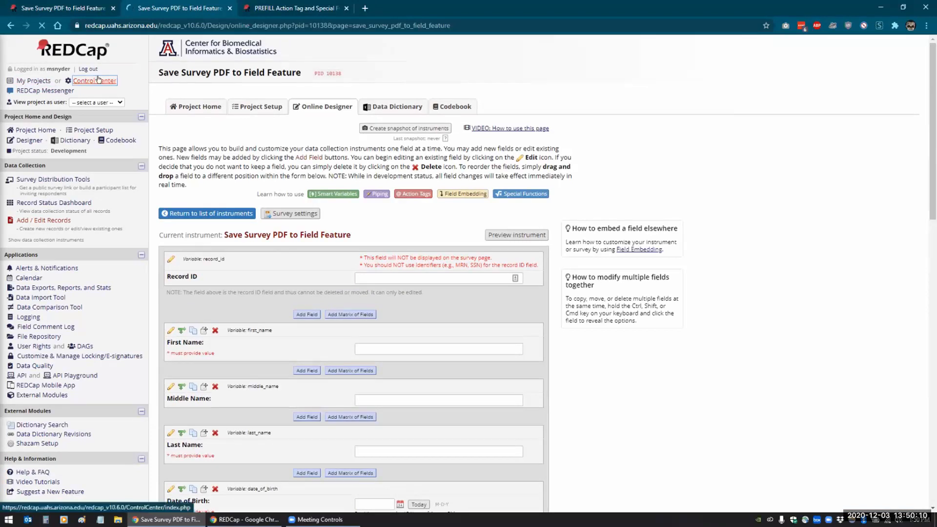
Jump to project PID 8939 and show its Alerts & Notifications page.
click(94, 81)
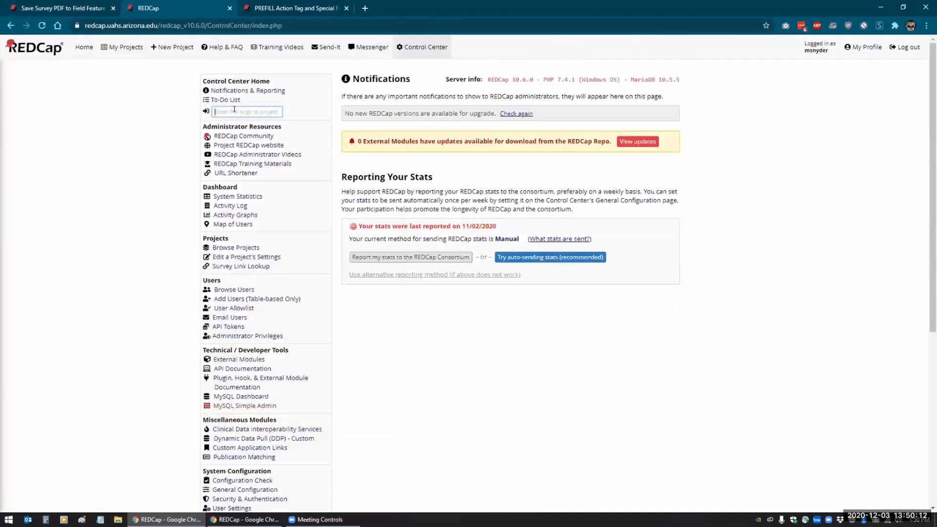
text(8939)
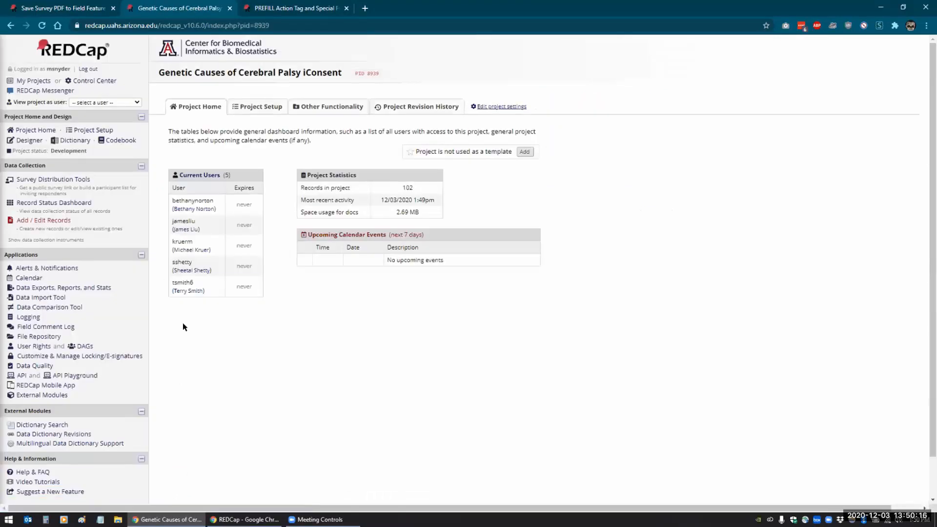
click(47, 268)
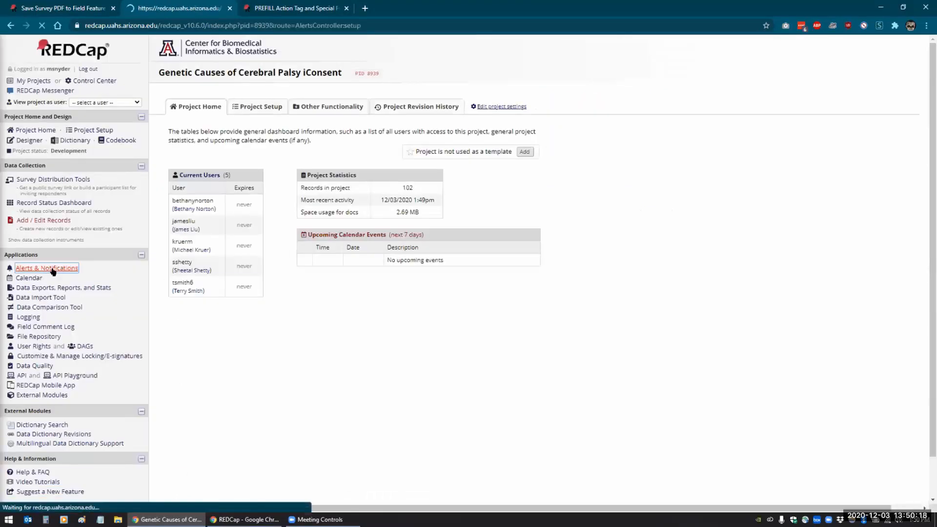
click(47, 268)
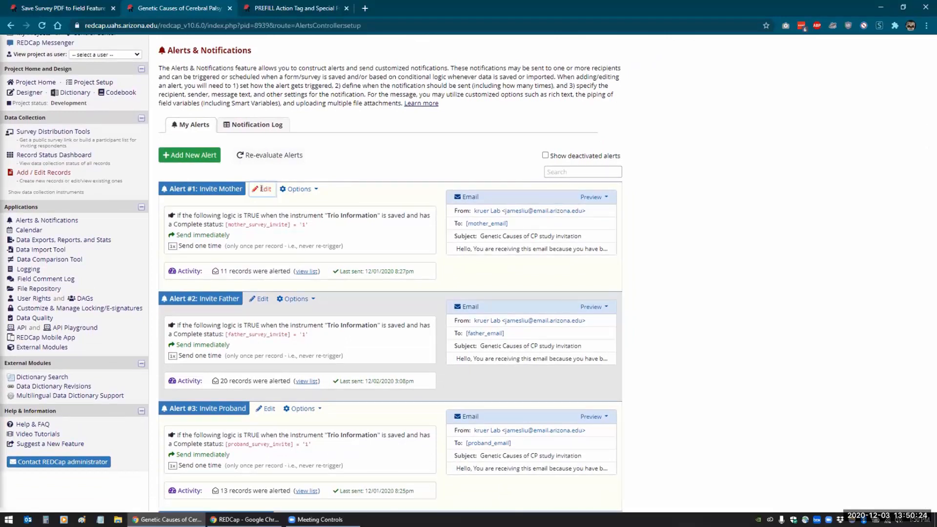
Edit Alert #1: delete the round() line, test '2', then restore [mother_survey_invite] = '1'.
click(261, 189)
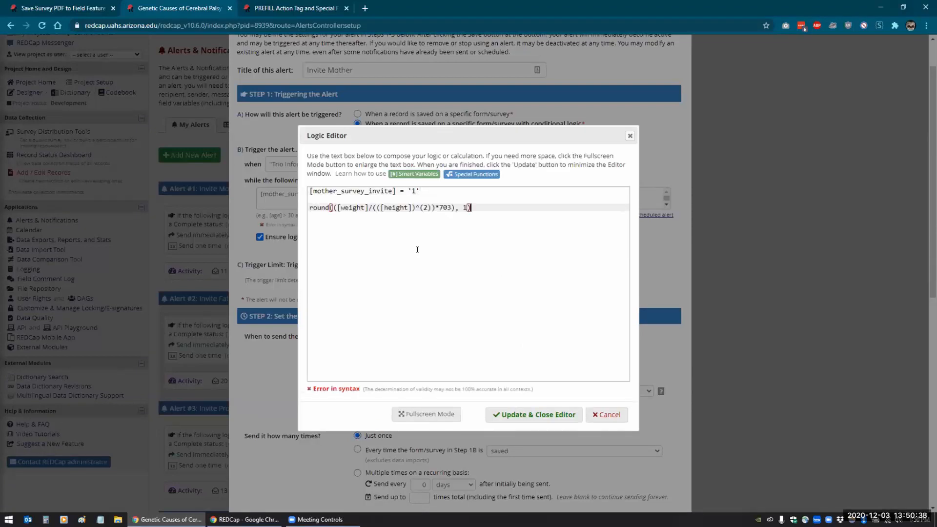
mouse_move(513, 415)
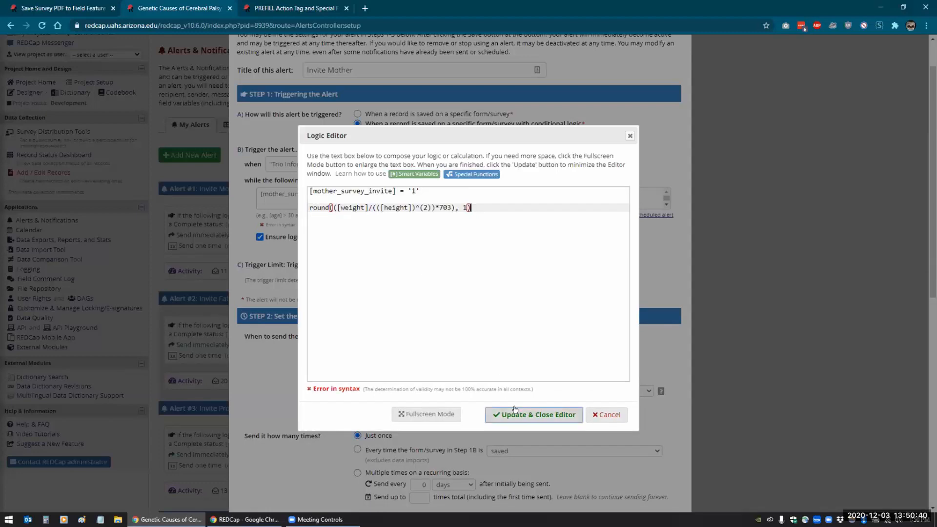
mouse_move(482, 222)
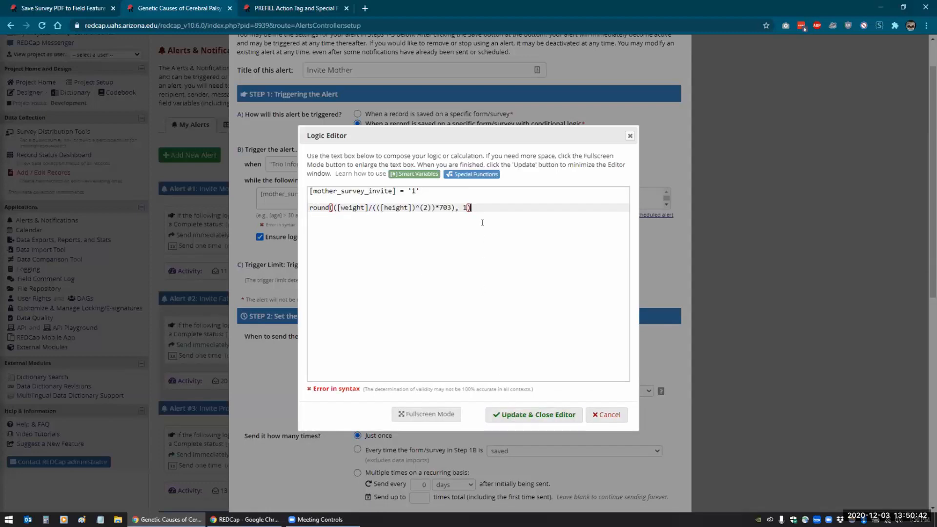
triple_click(389, 208)
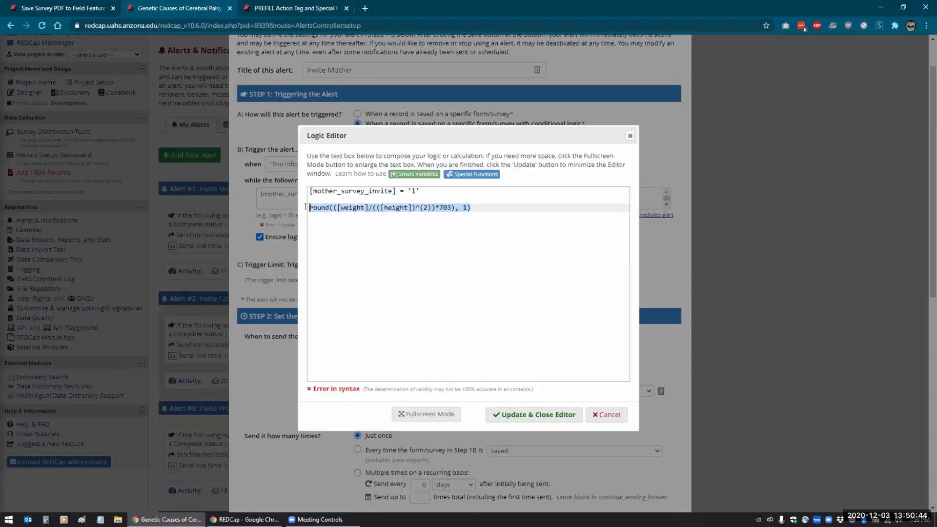
key(Delete)
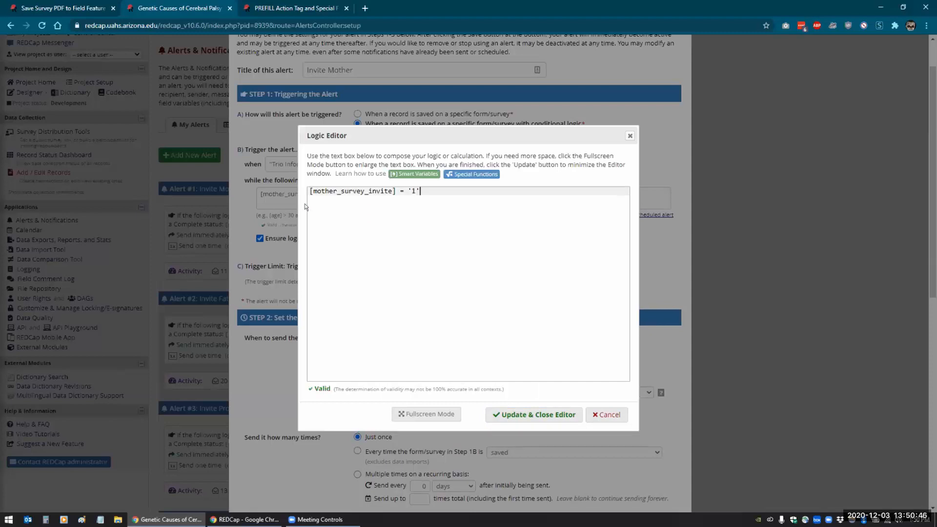
text(2)
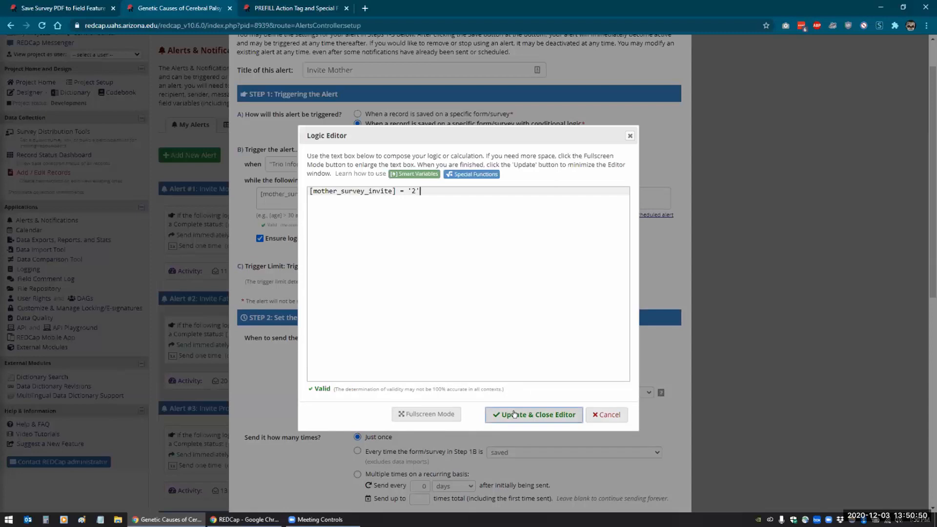
click(532, 415)
text(1)
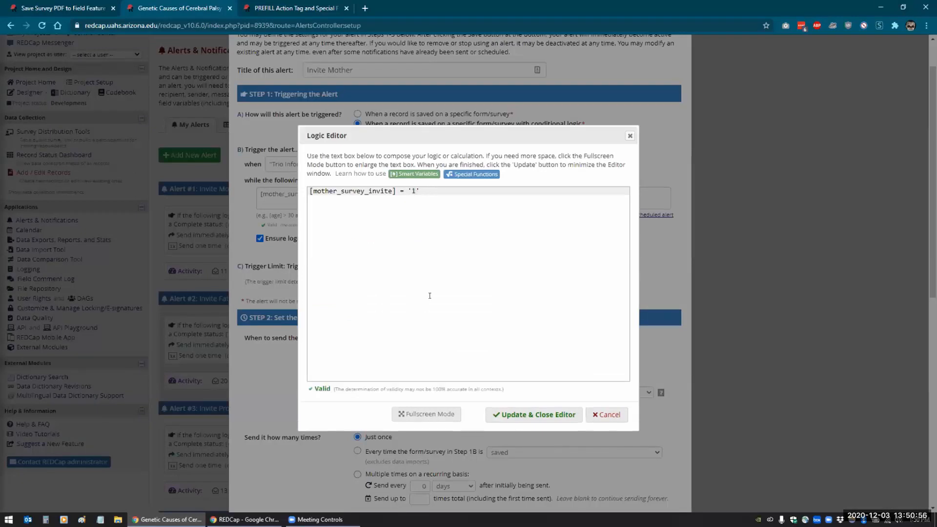
mouse_move(534, 414)
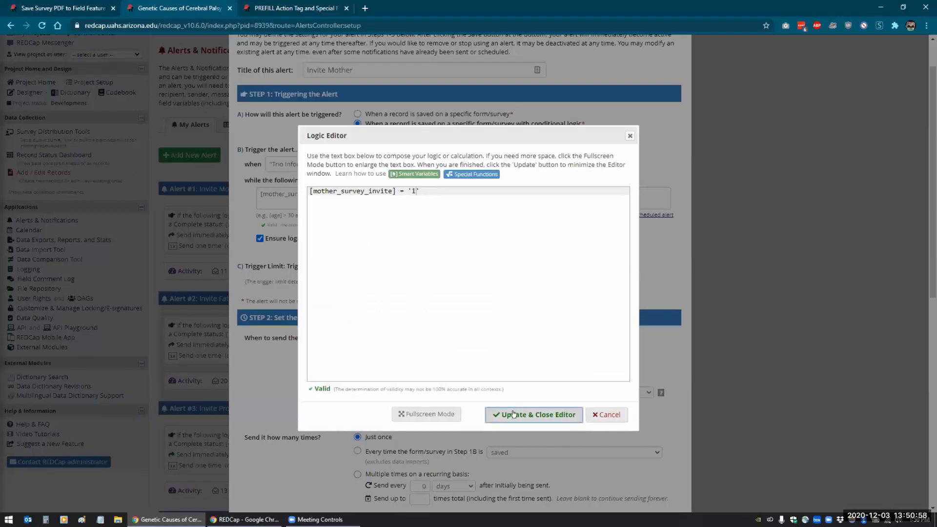
click(533, 415)
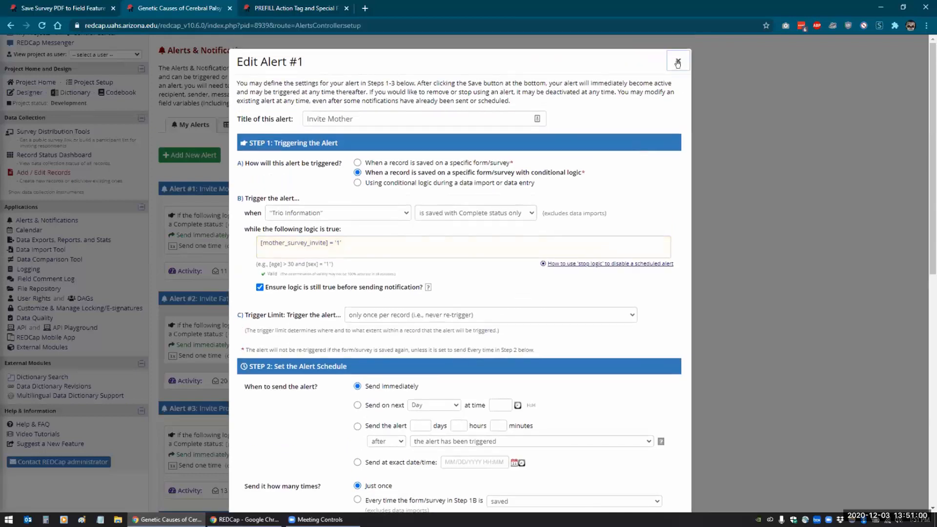
Close Alert #1's settings and view the project as another project user.
click(677, 63)
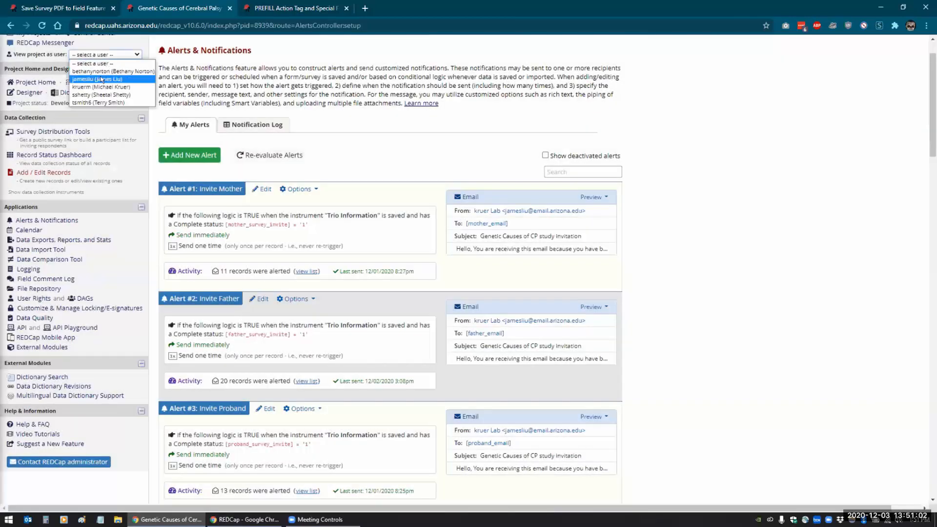
click(97, 79)
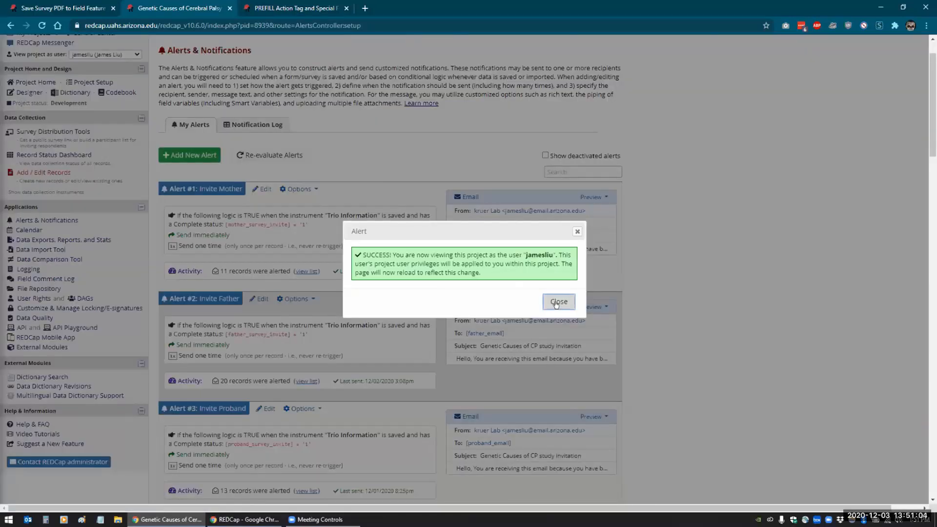
click(558, 301)
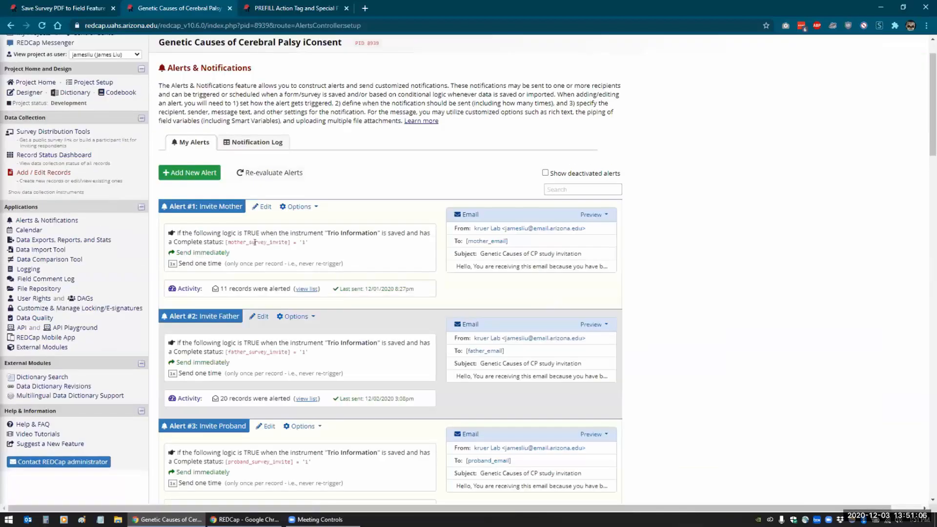
Re-test Alert #1's trigger logic with '2', then restore it to '1'.
click(262, 206)
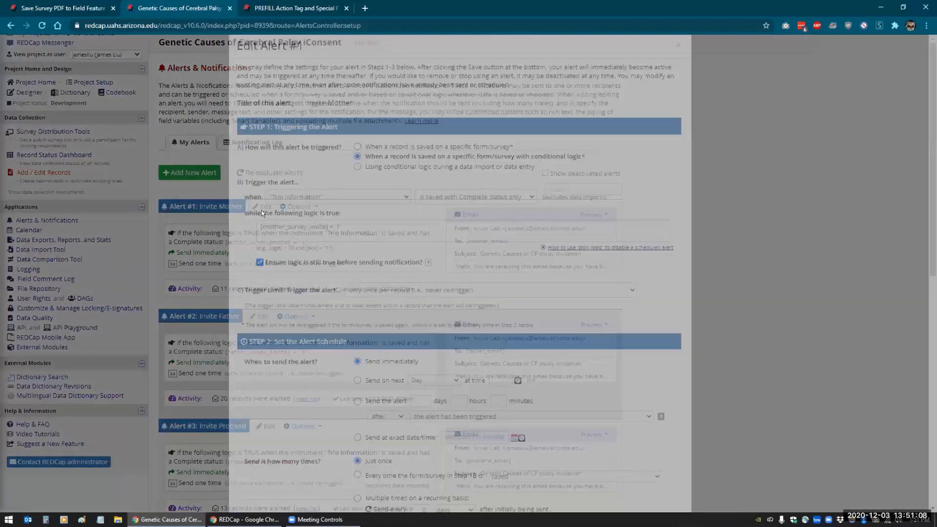
click(287, 242)
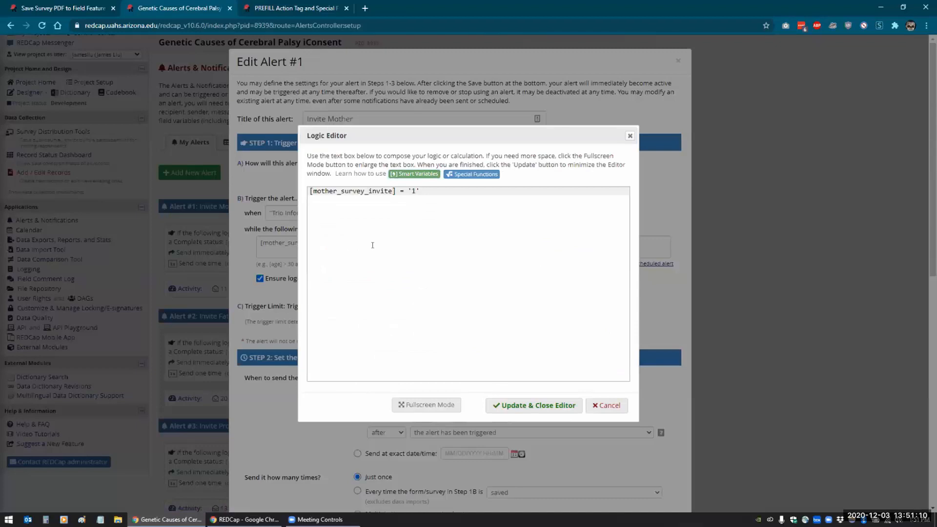
text(2)
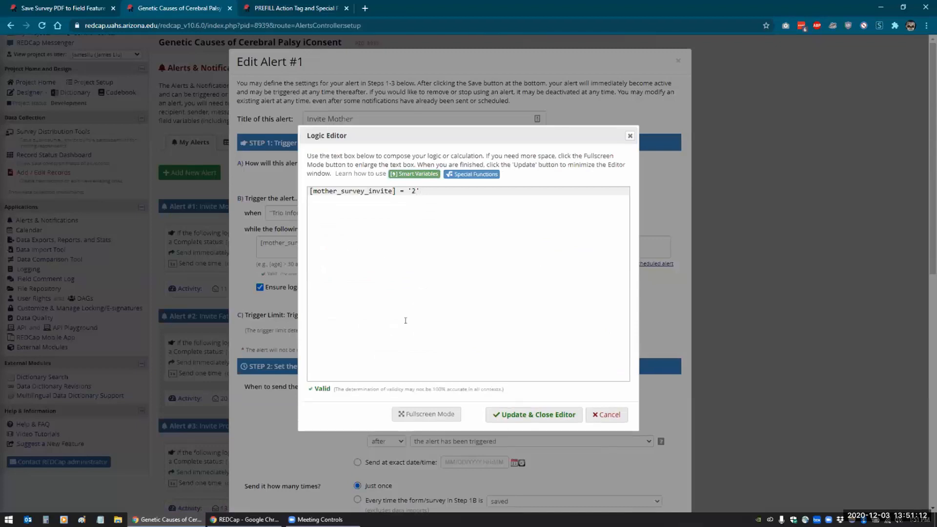
click(533, 414)
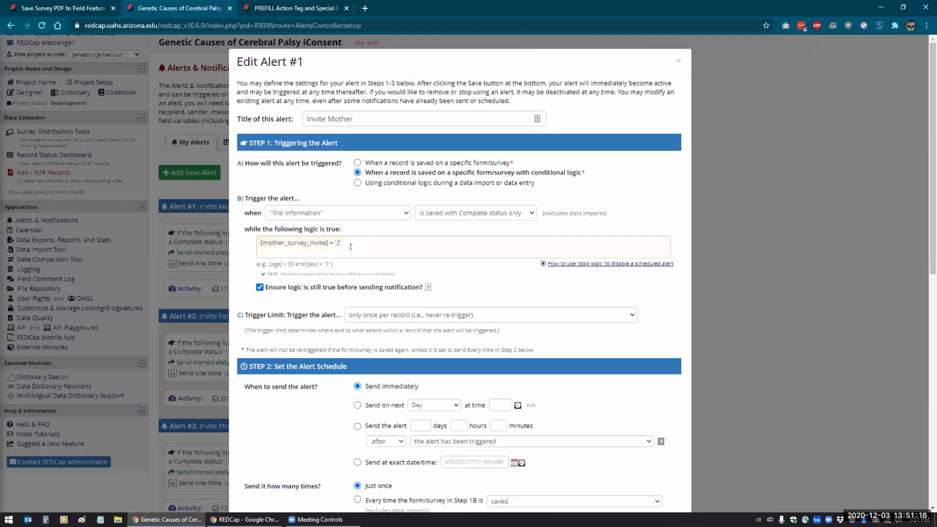
click(349, 246)
text(1)
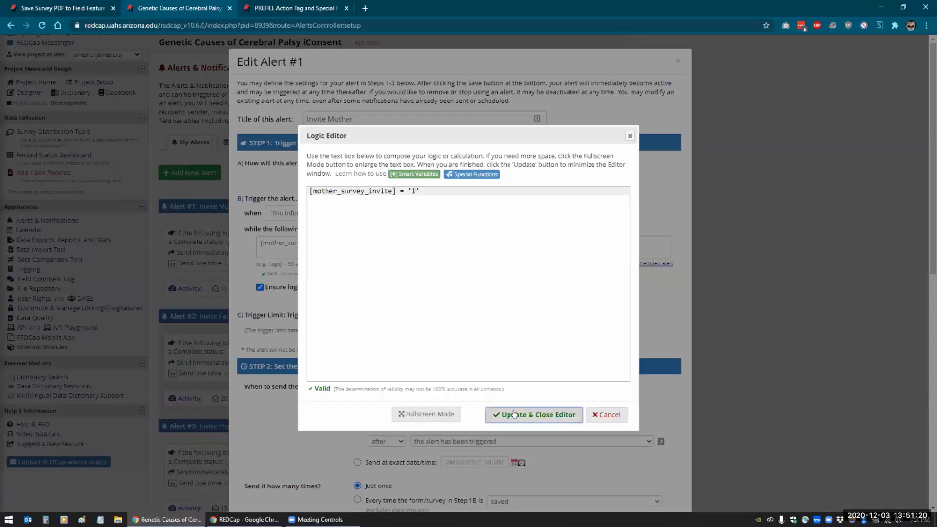
click(533, 415)
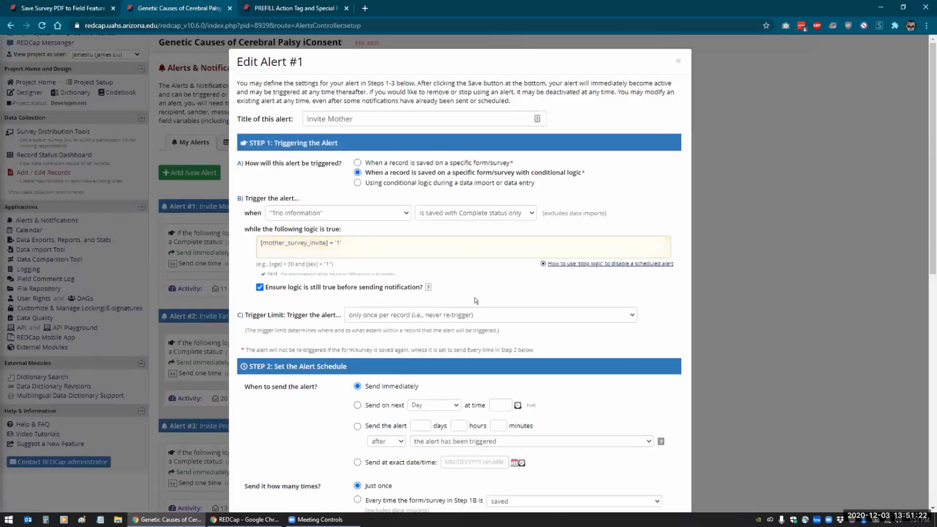
mouse_move(496, 165)
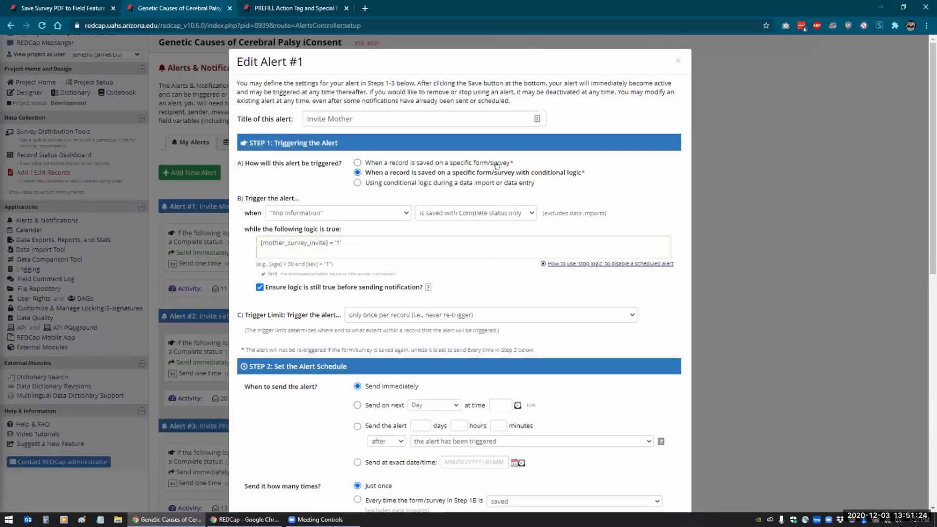
mouse_move(461, 199)
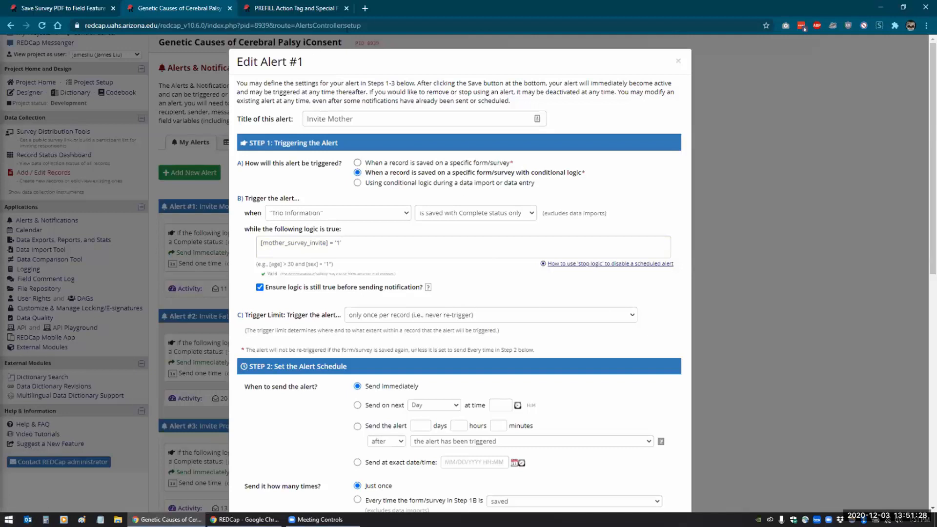
mouse_move(678, 61)
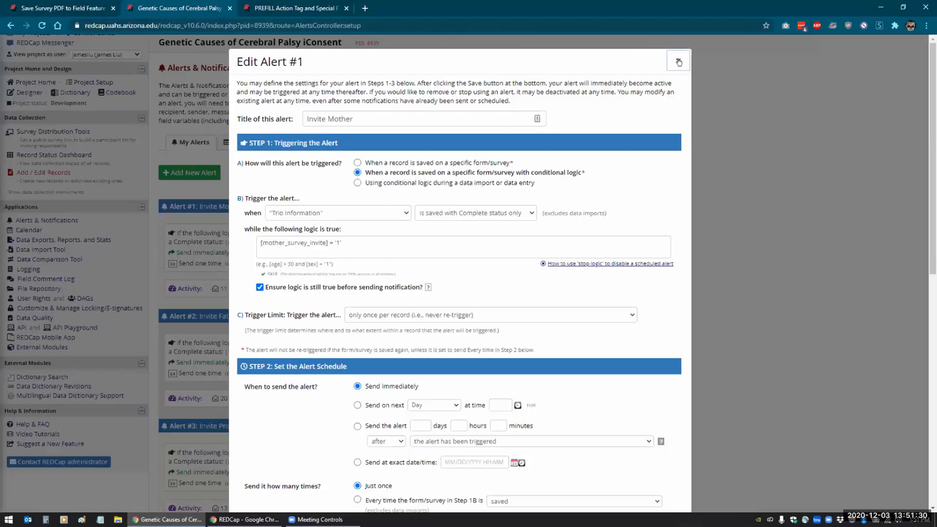
click(678, 61)
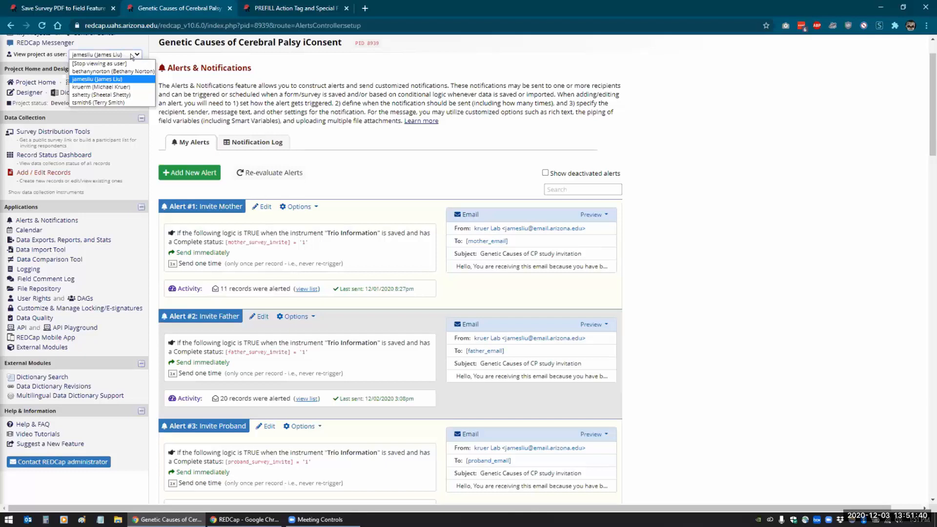
click(98, 63)
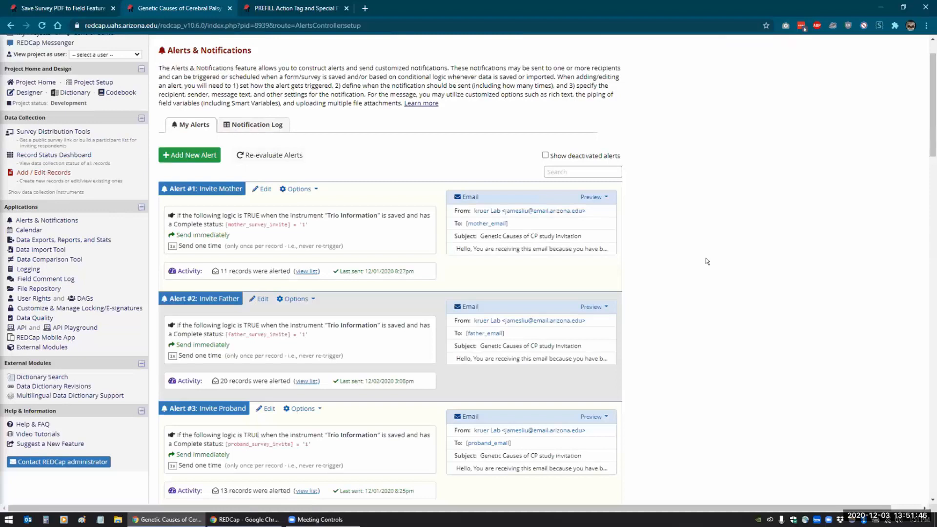
scroll(down, 3)
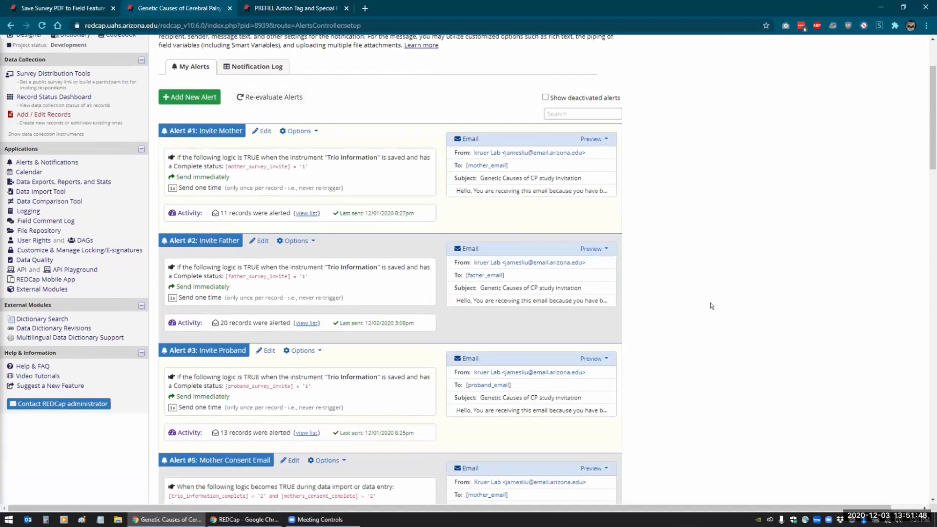
scroll(down, 3)
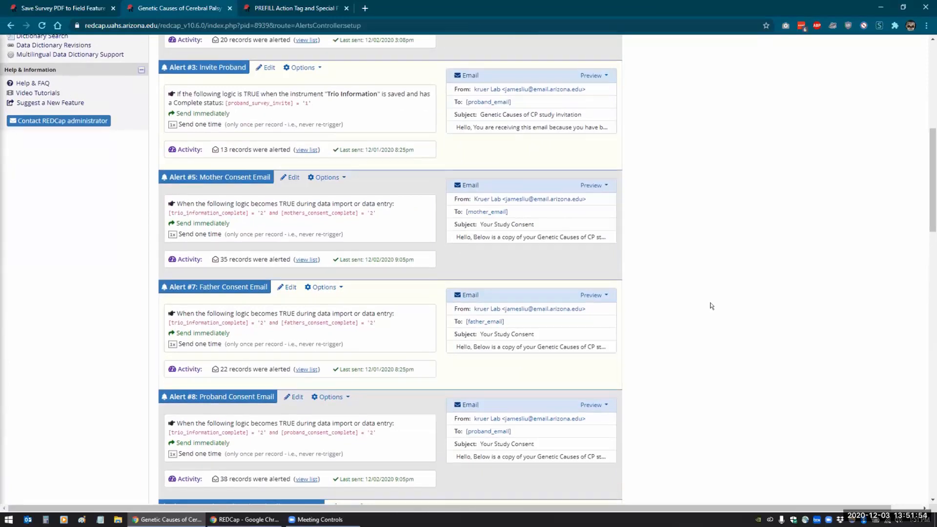
scroll(up, 3)
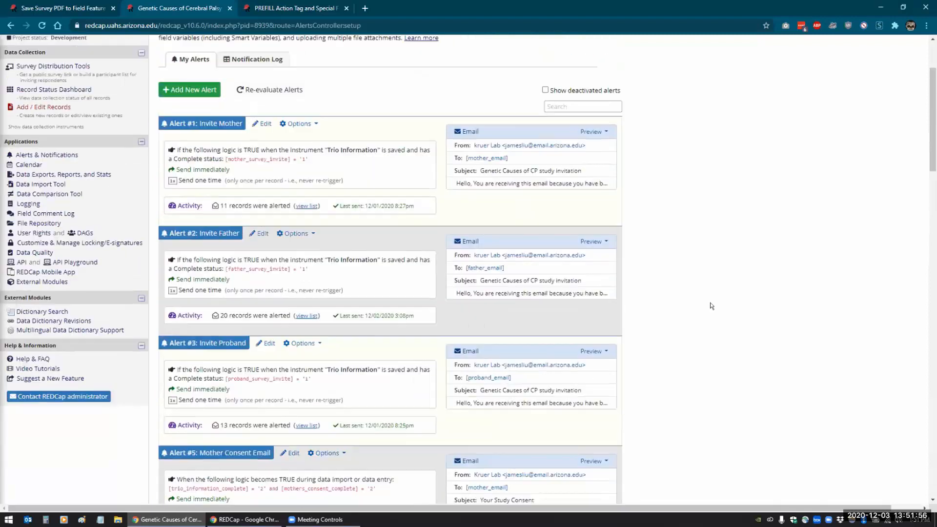
scroll(up, 3)
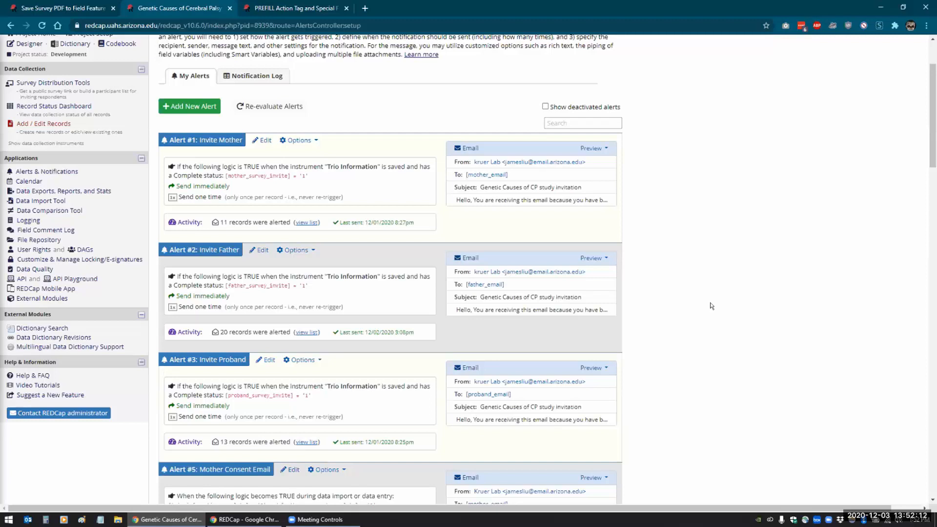
scroll(up, 3)
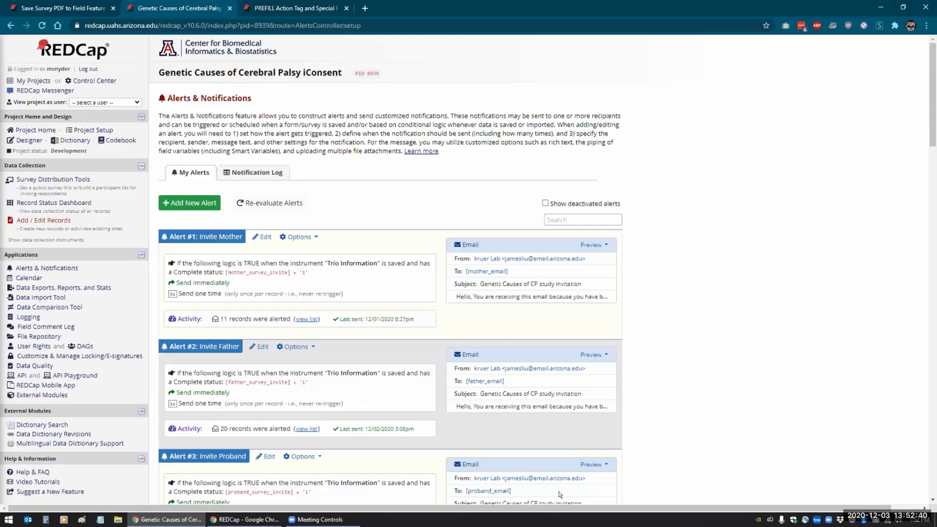
Copy the Alerts page URL from Chrome, load it in Firefox, and log in.
click(8, 519)
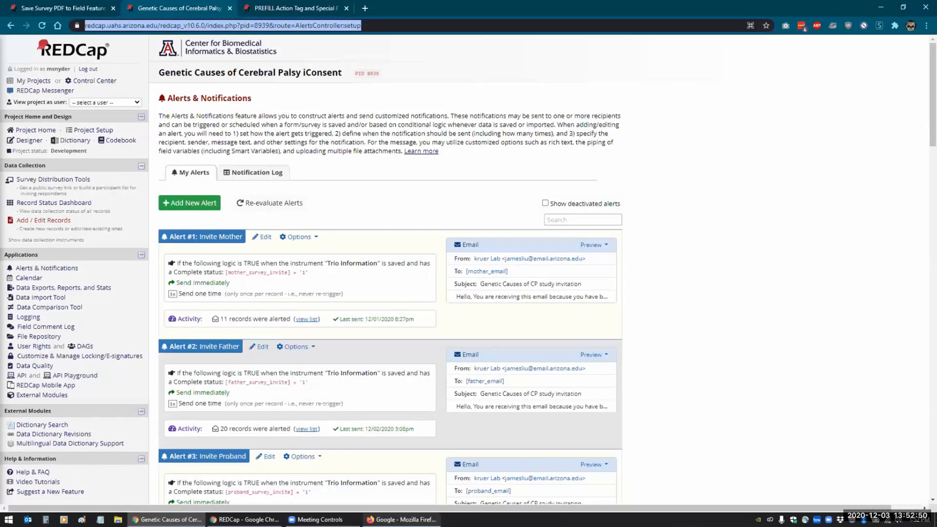
click(401, 518)
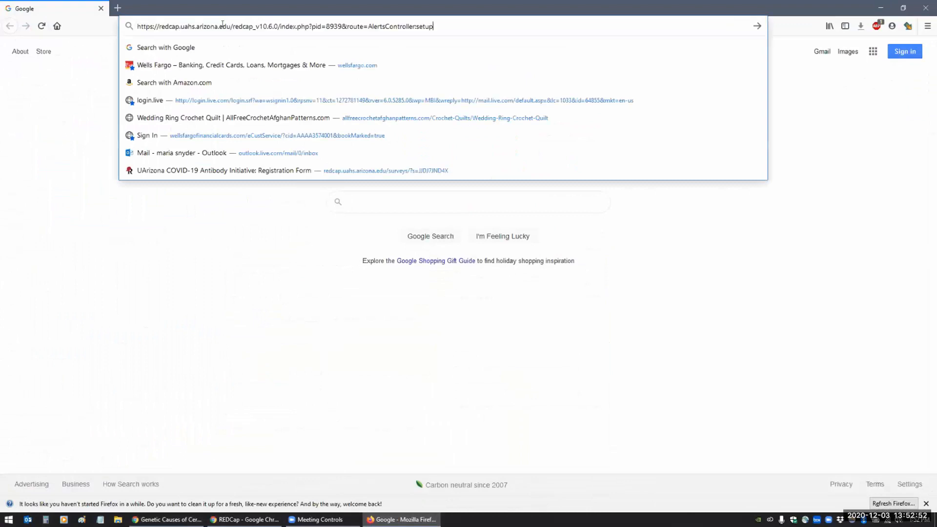
key(Return)
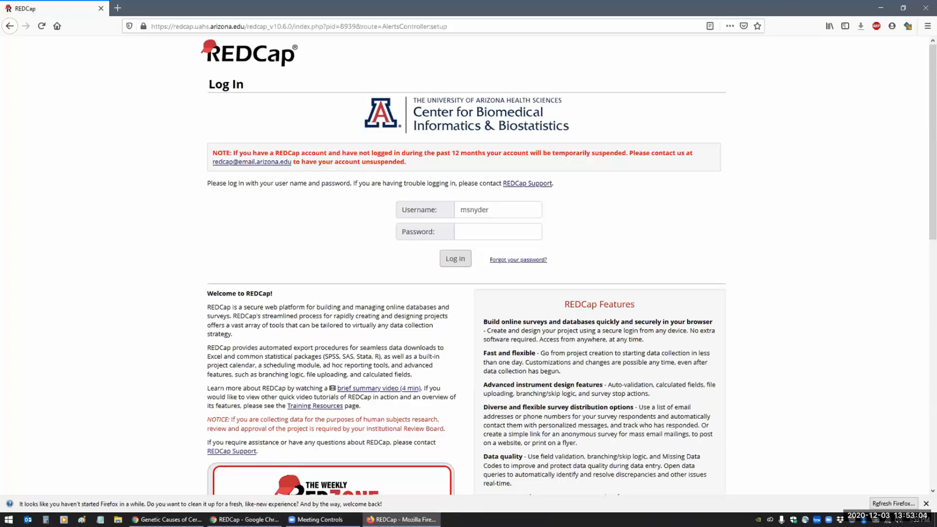
click(455, 258)
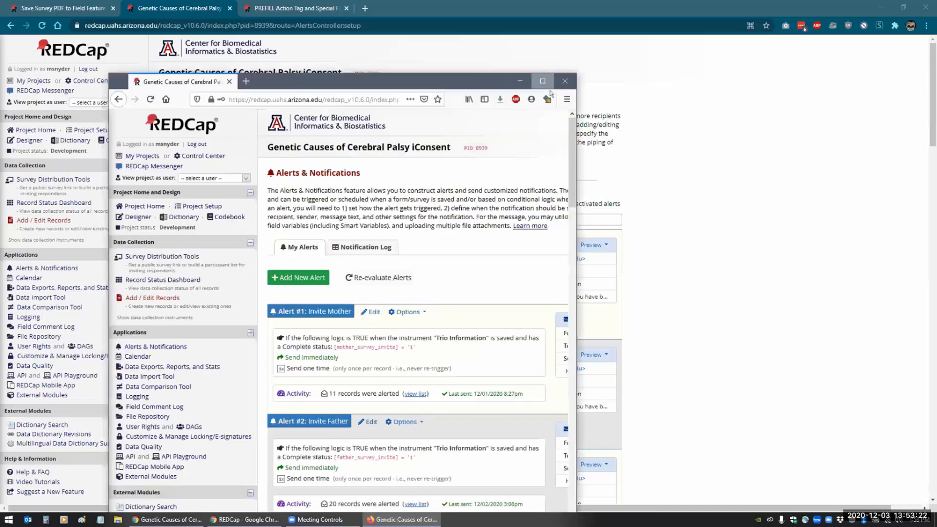
Maximize Firefox and view the project as the test user.
click(541, 80)
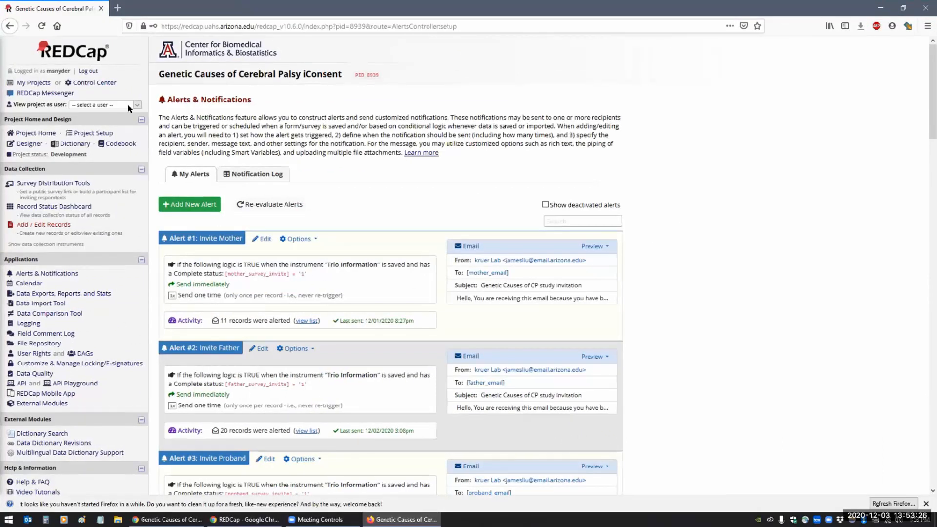
click(105, 104)
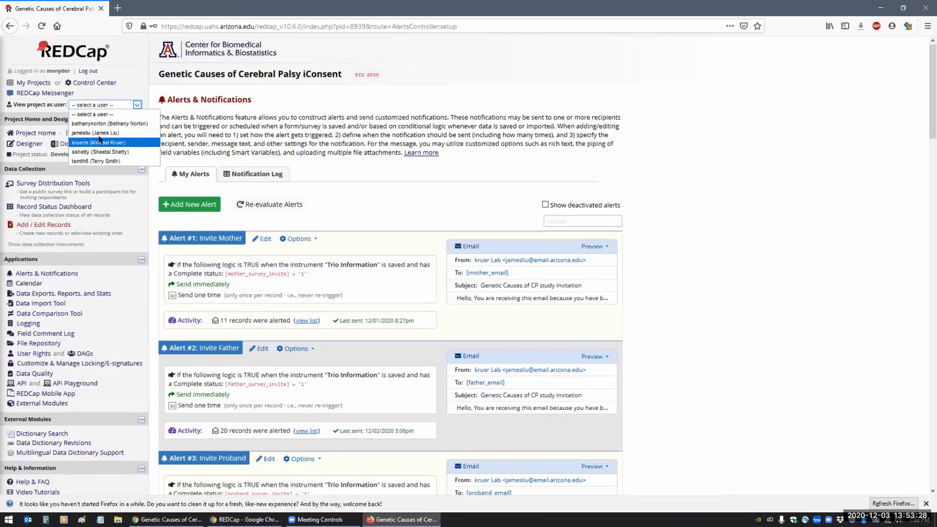
click(95, 133)
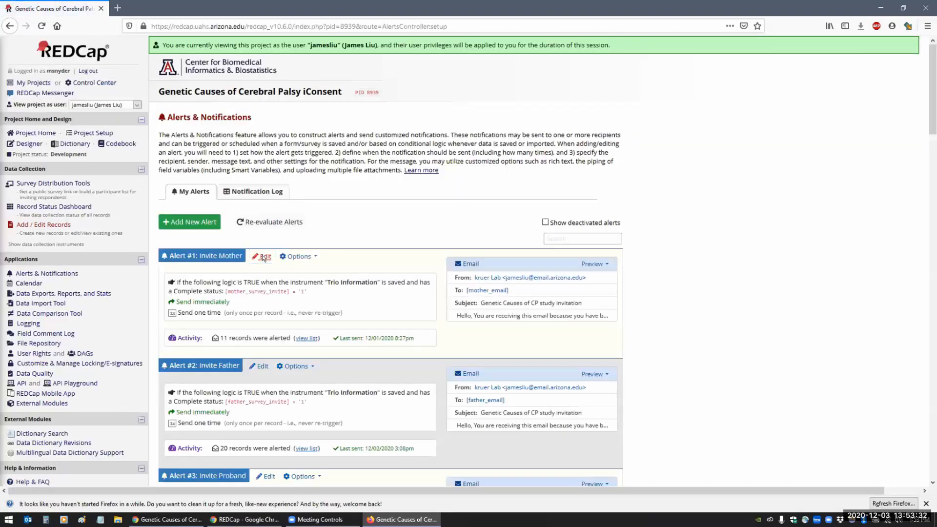
Edit Alert #1 and inspect its trigger logic twice, closing without changes.
click(264, 256)
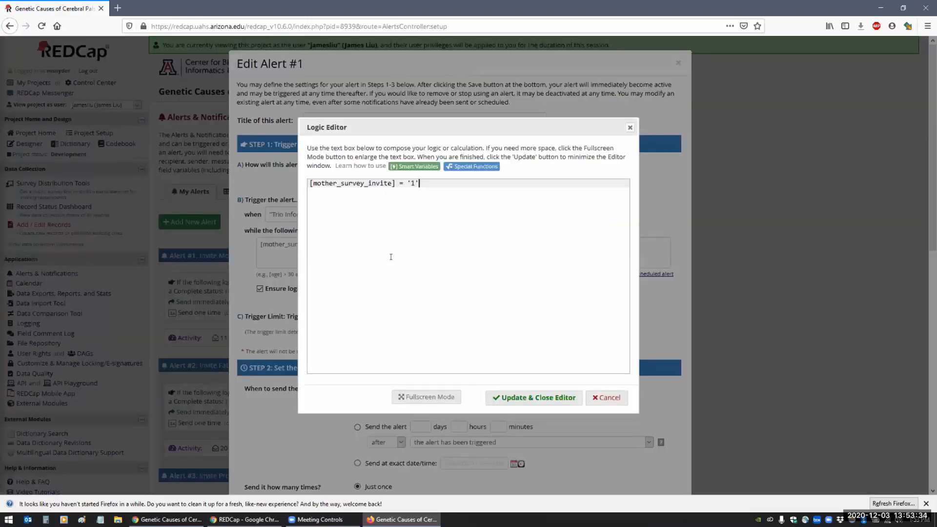
mouse_move(413, 202)
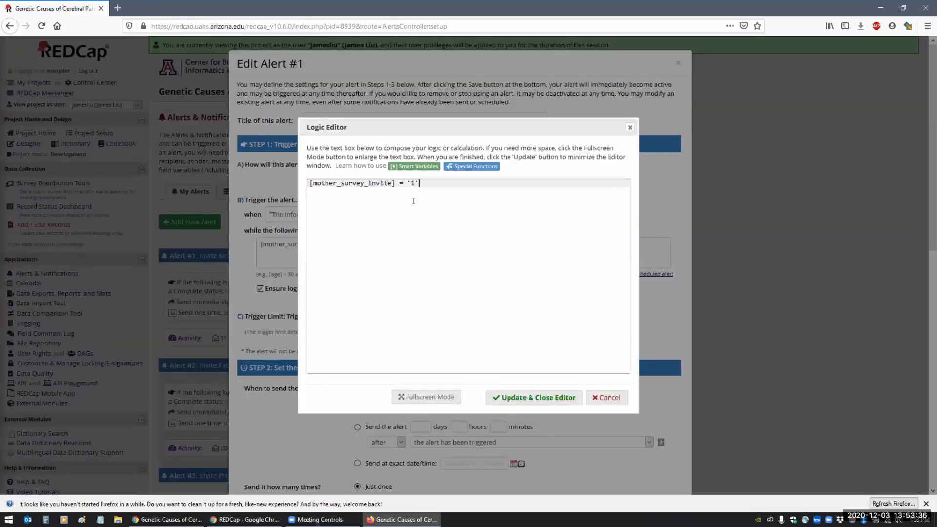
mouse_move(609, 397)
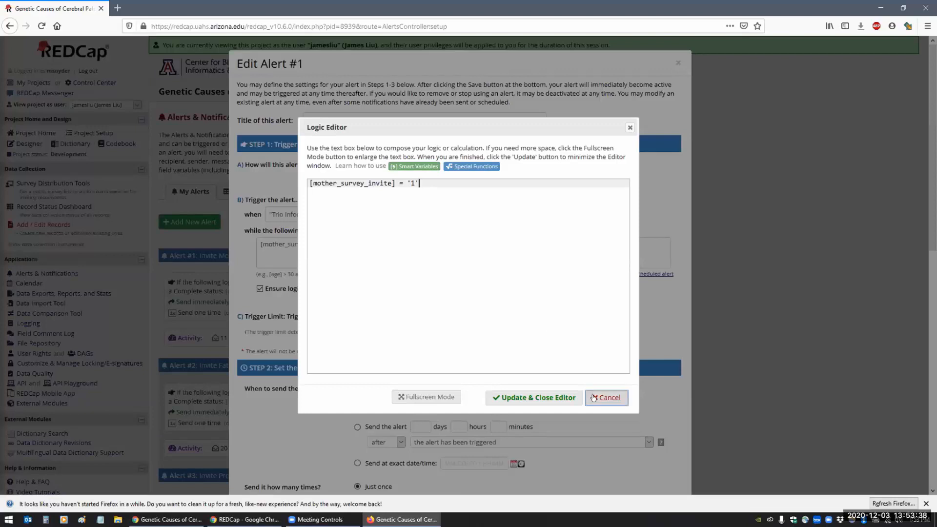
click(532, 398)
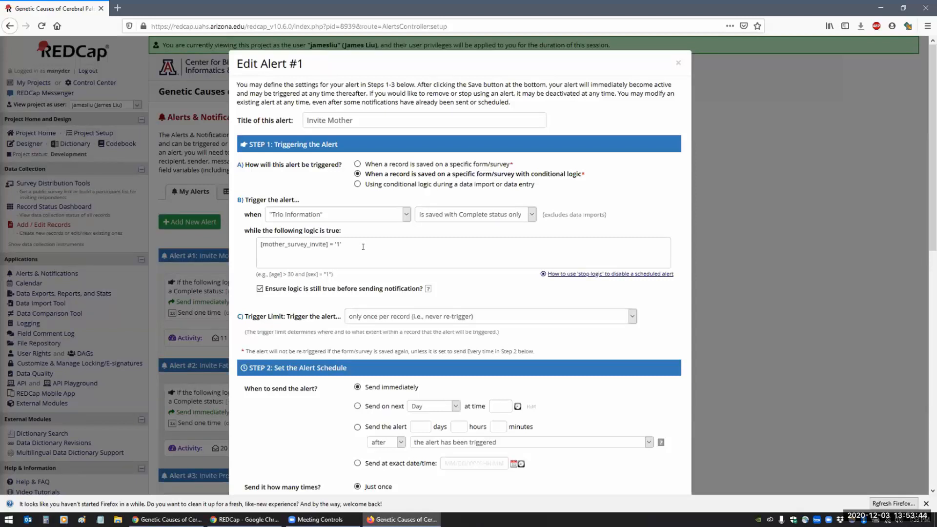
click(362, 251)
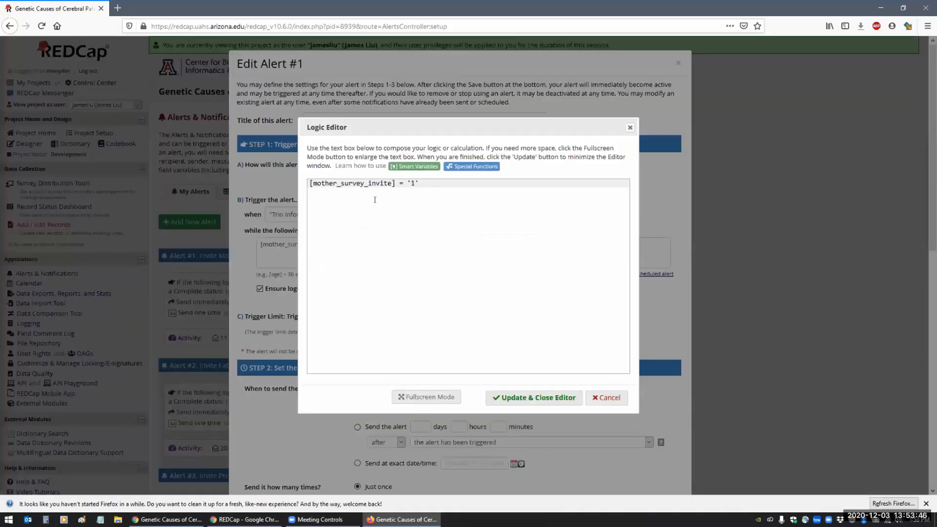
click(533, 397)
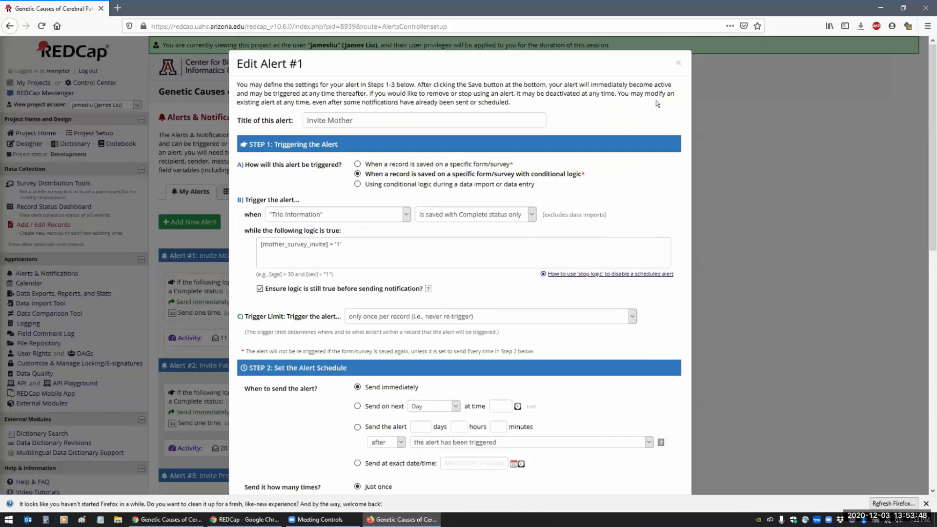
mouse_move(678, 62)
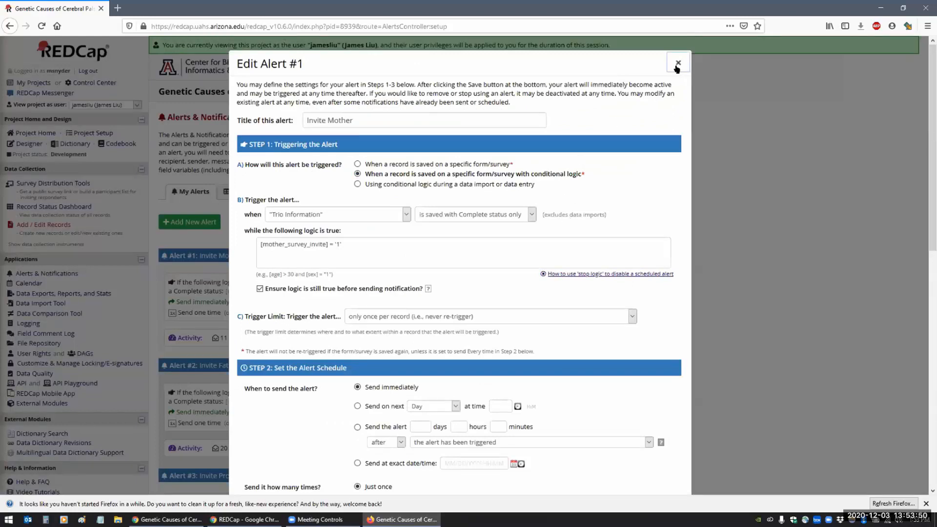
mouse_move(422, 242)
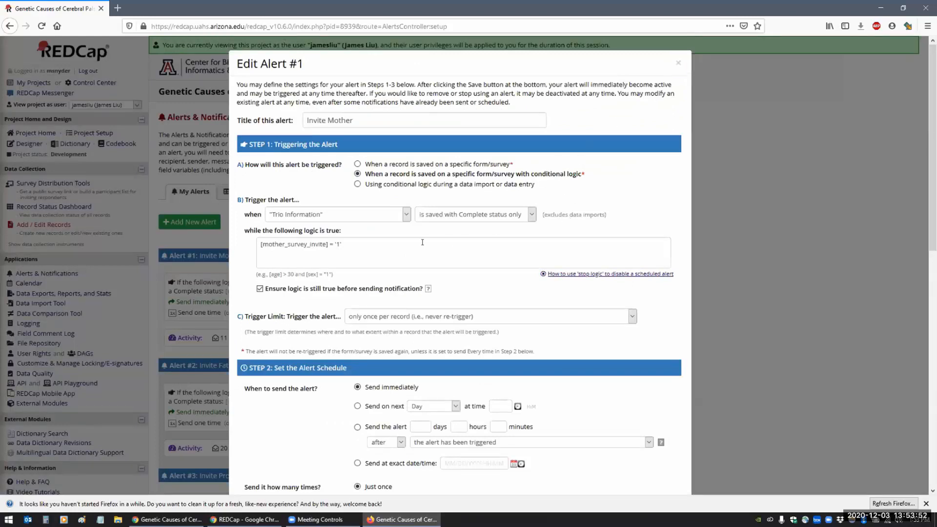
Close Alert #1's settings unsaved and select the address bar on Google's start page.
click(422, 251)
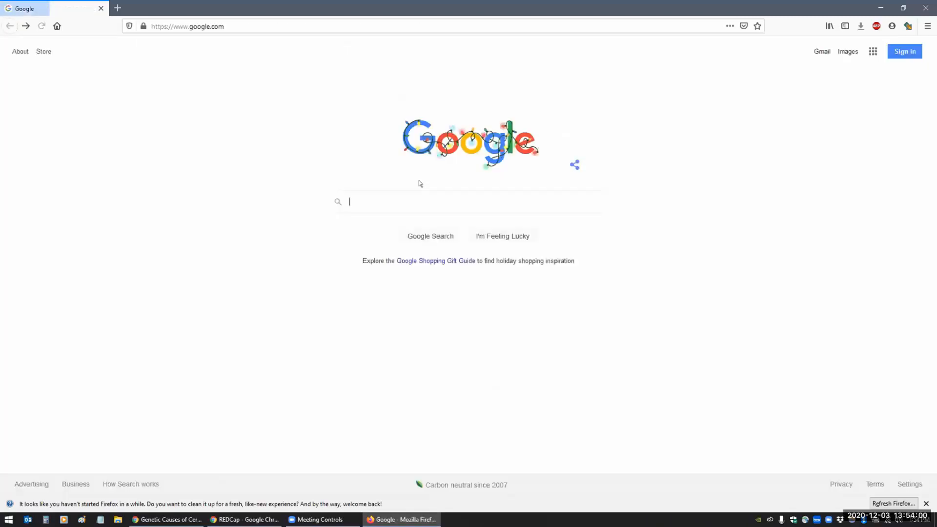
mouse_move(318, 168)
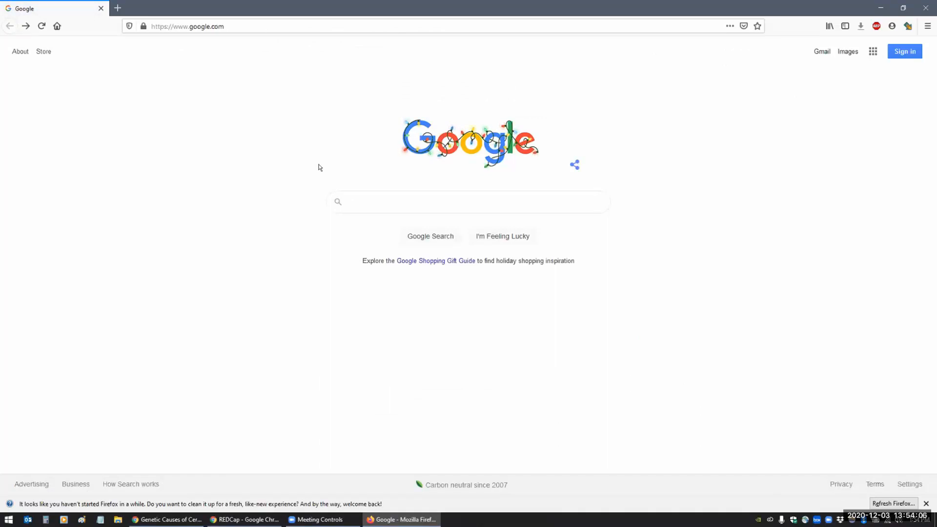
mouse_move(156, 34)
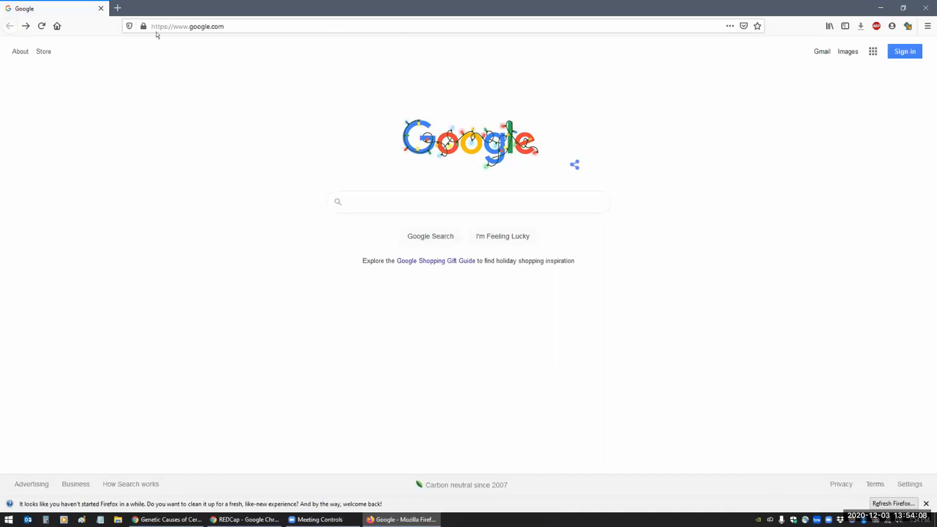
click(186, 26)
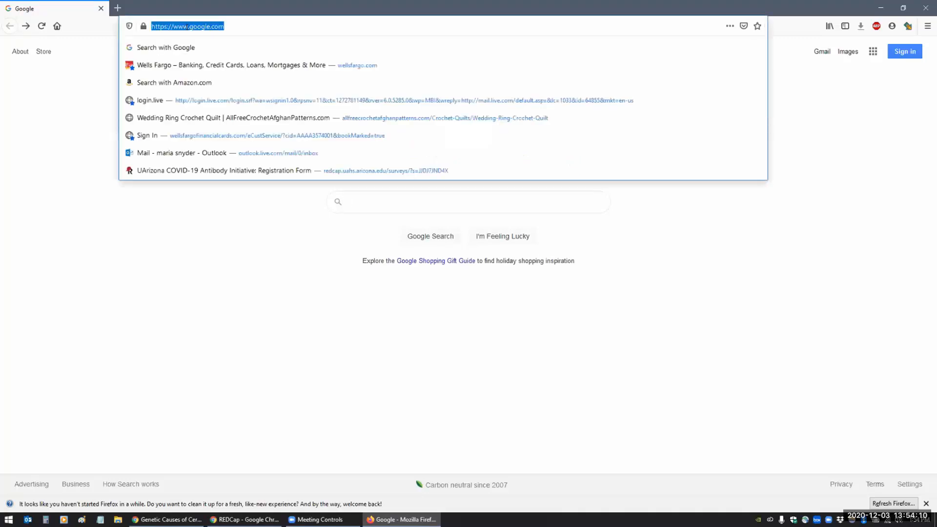